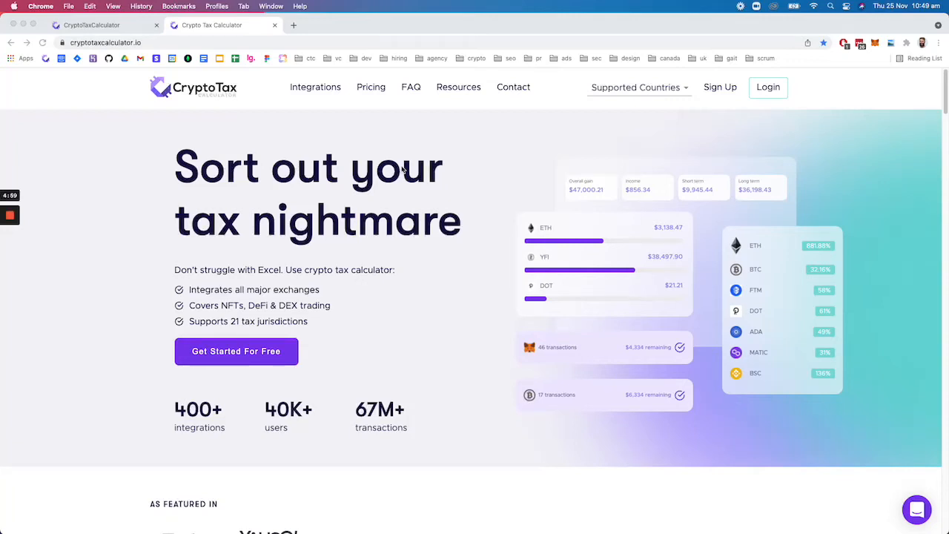
pyautogui.moveTo(448, 195)
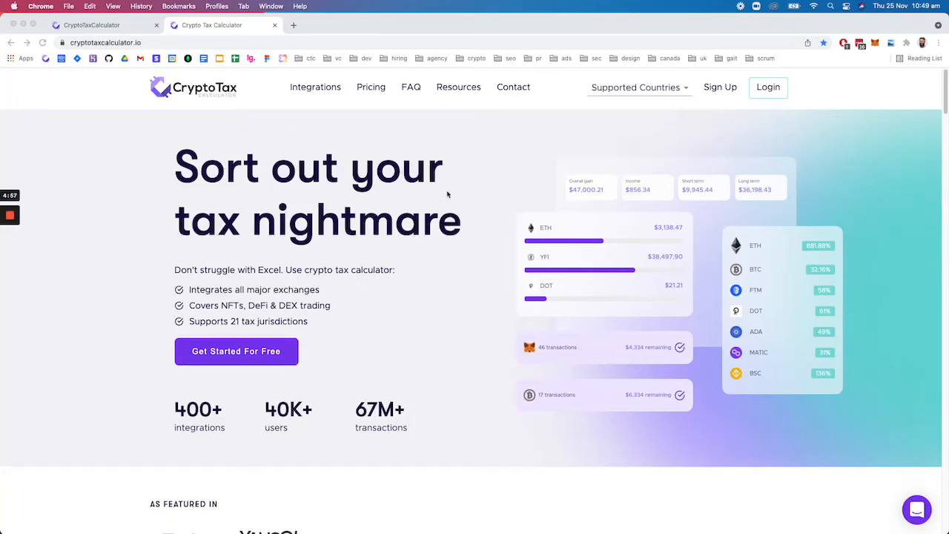
pyautogui.moveTo(597, 123)
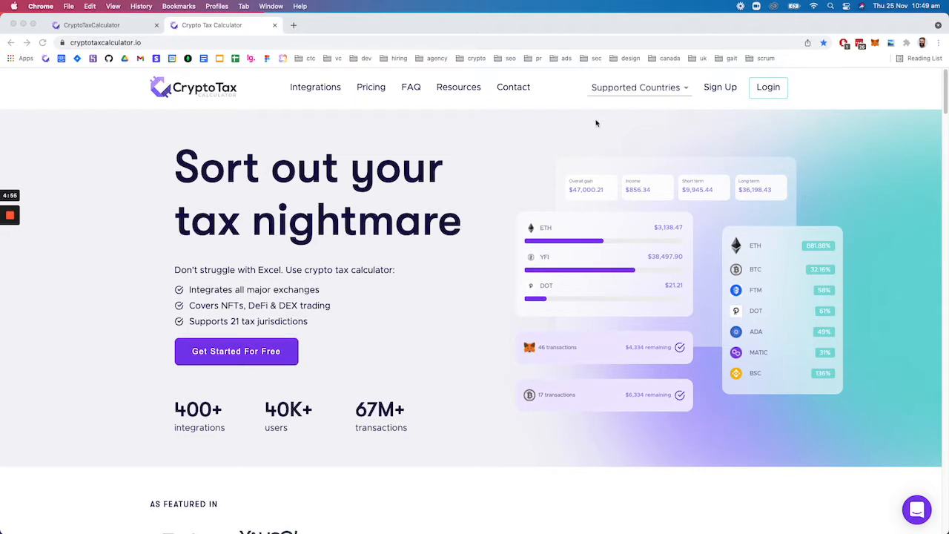
pyautogui.moveTo(371, 226)
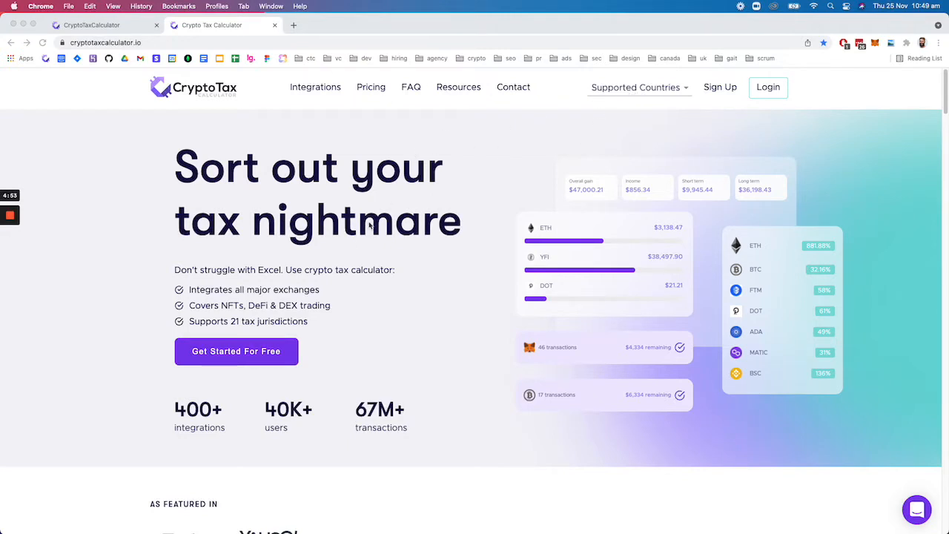
pyautogui.moveTo(406, 299)
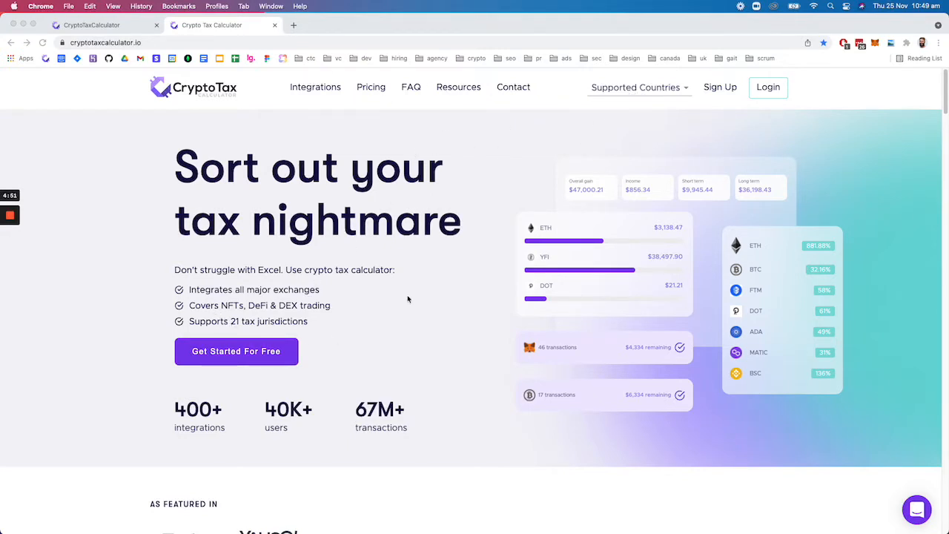
# Step: Switch the site to its USA version from the Supported Countries list
pyautogui.click(635, 86)
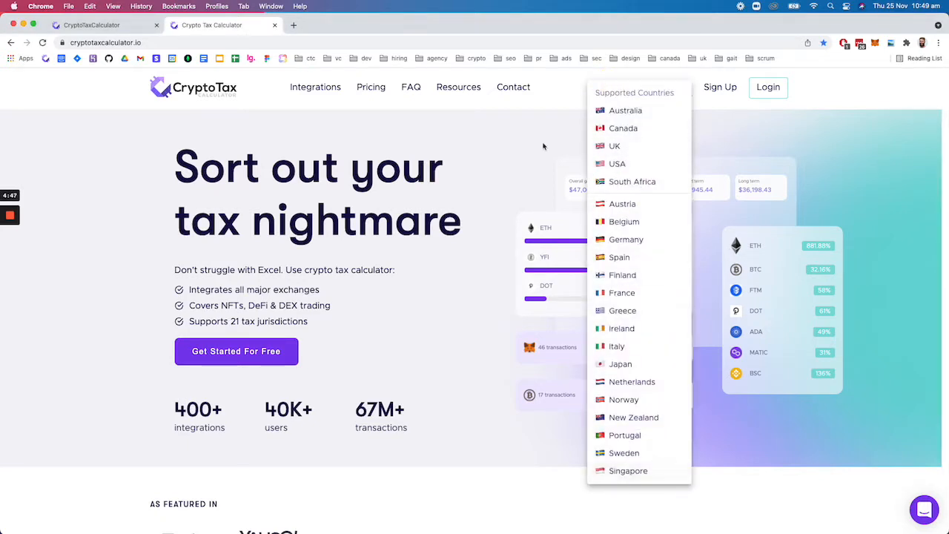
pyautogui.moveTo(617, 163)
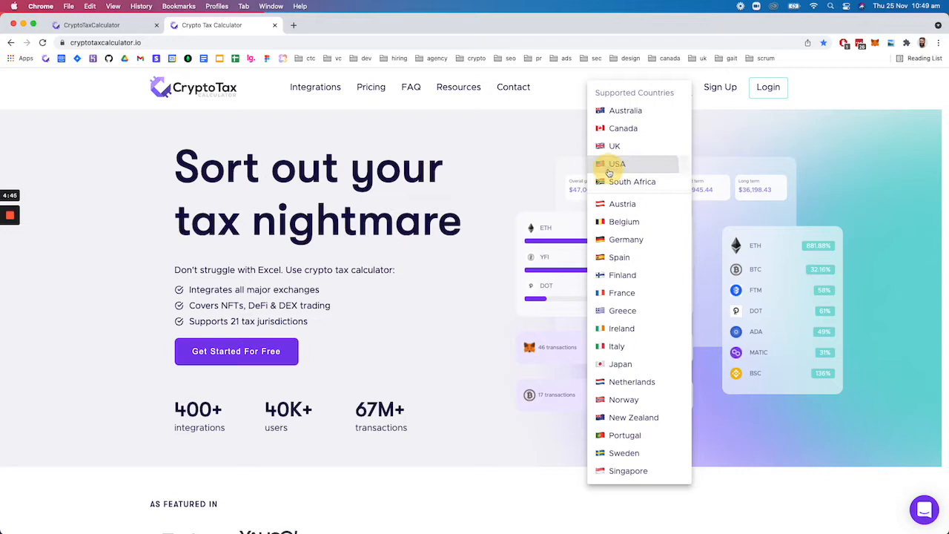
pyautogui.click(617, 163)
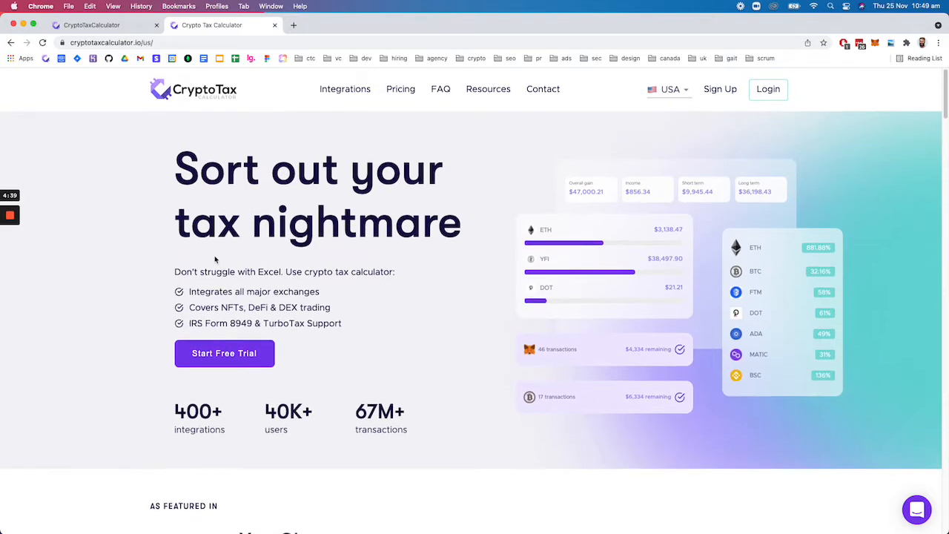
pyautogui.moveTo(343, 294)
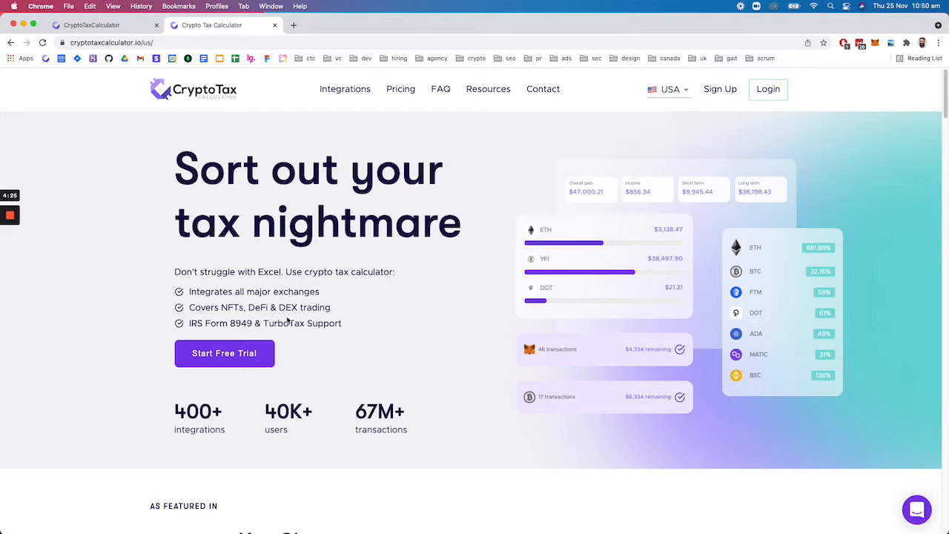
# Step: Scroll through the site's features and supported exchanges sections
pyautogui.scroll(-3)
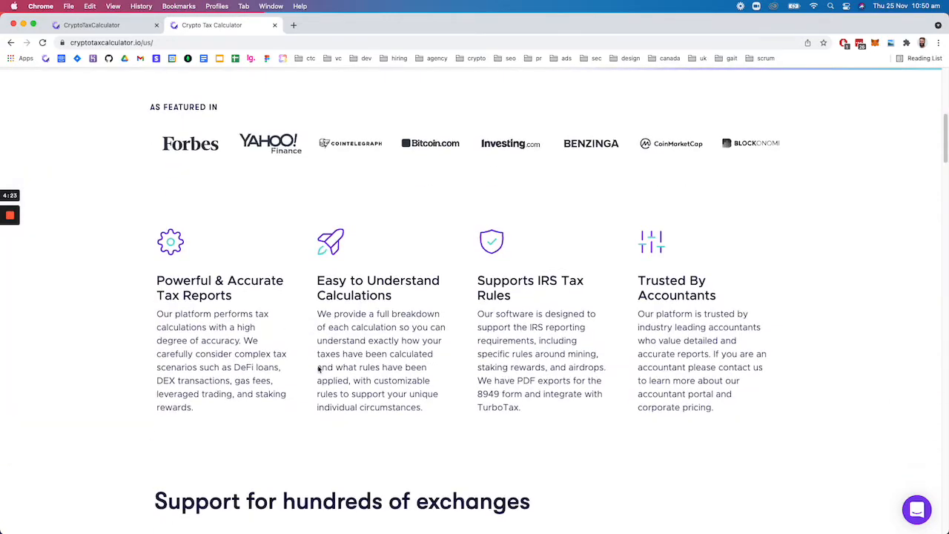
pyautogui.scroll(3)
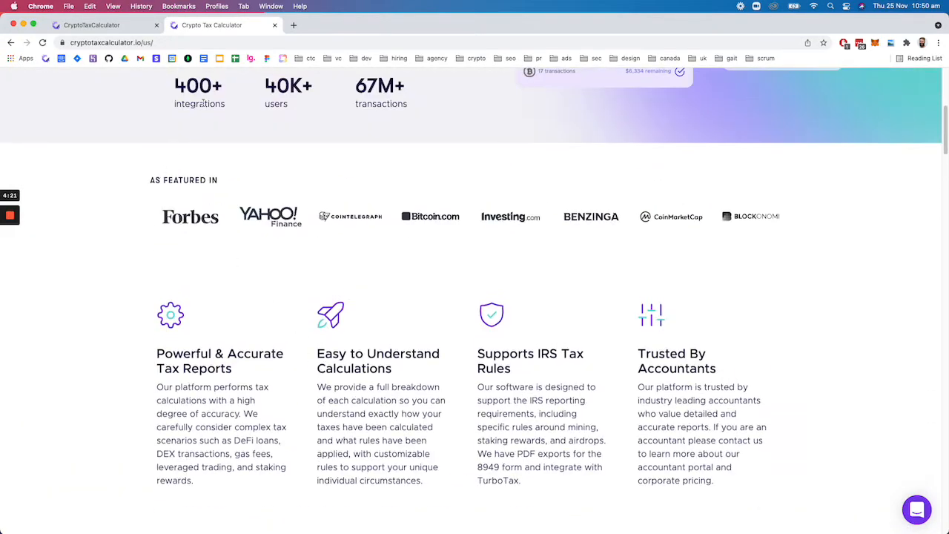
pyautogui.scroll(-3)
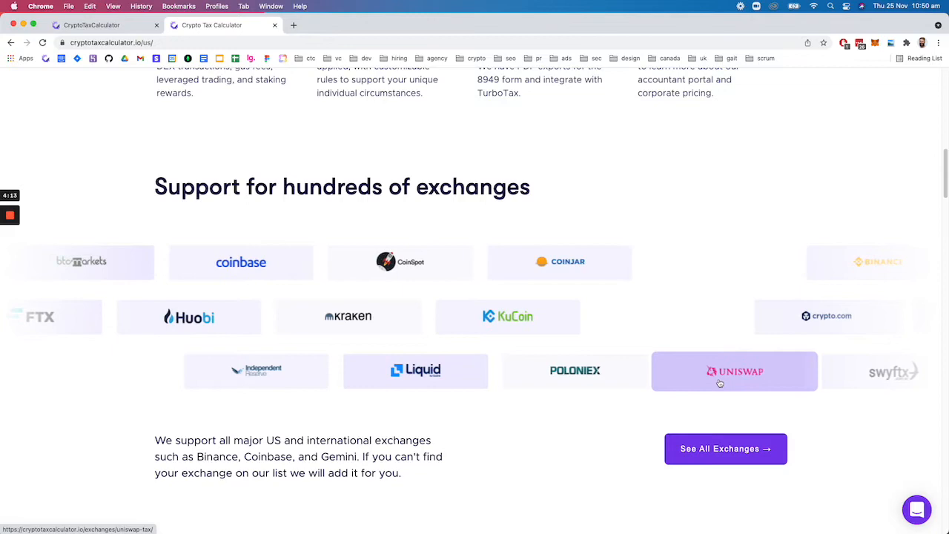
pyautogui.scroll(3)
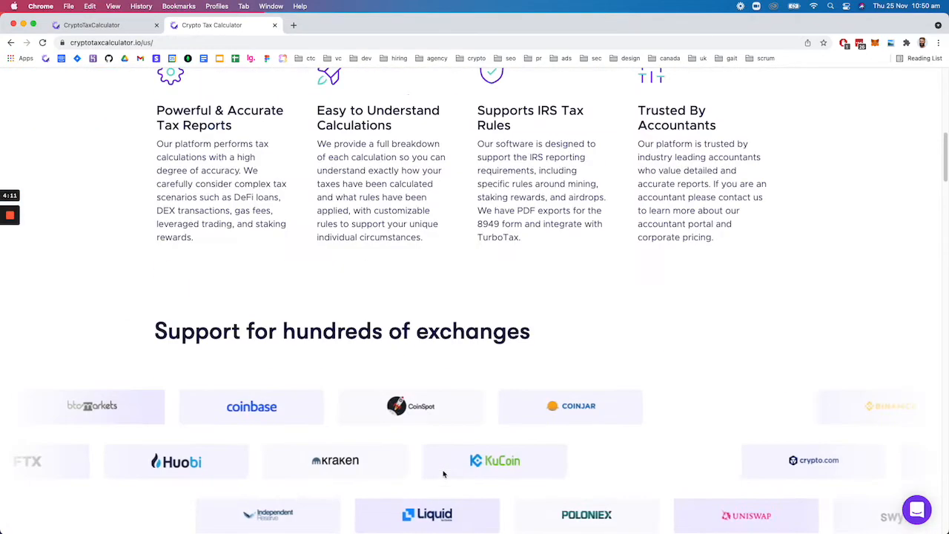
pyautogui.scroll(3)
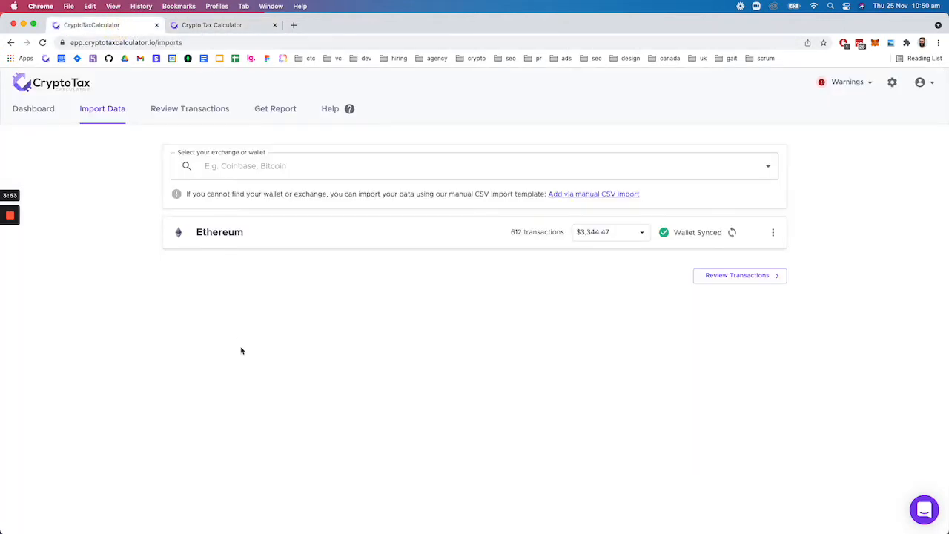
# Step: Search 'bin', add Binance as an exchange and choose Sync via API
pyautogui.click(475, 167)
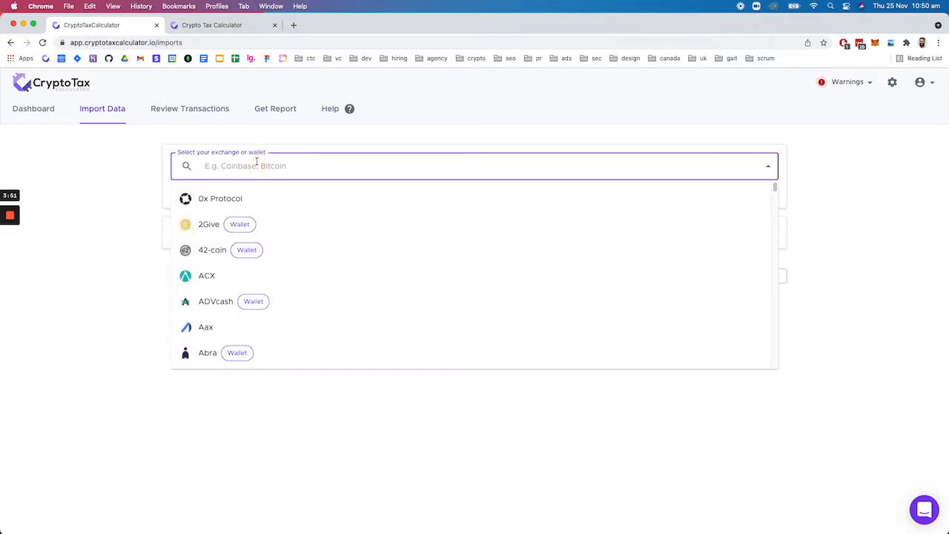
pyautogui.write('bin')
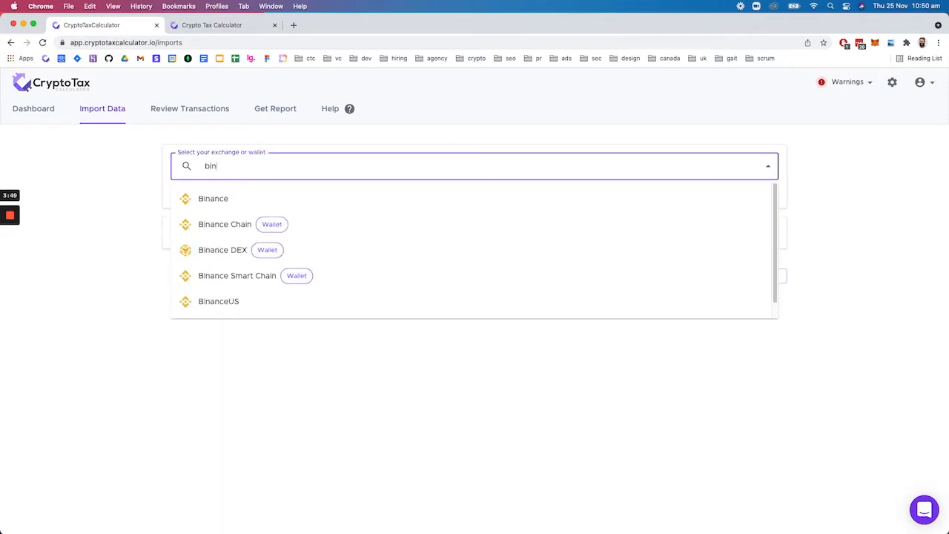
pyautogui.click(214, 198)
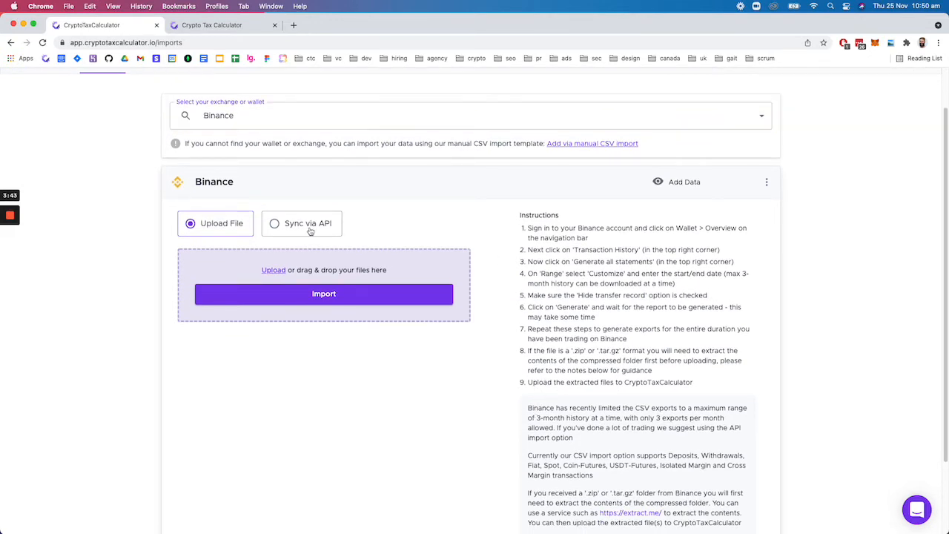
pyautogui.click(303, 222)
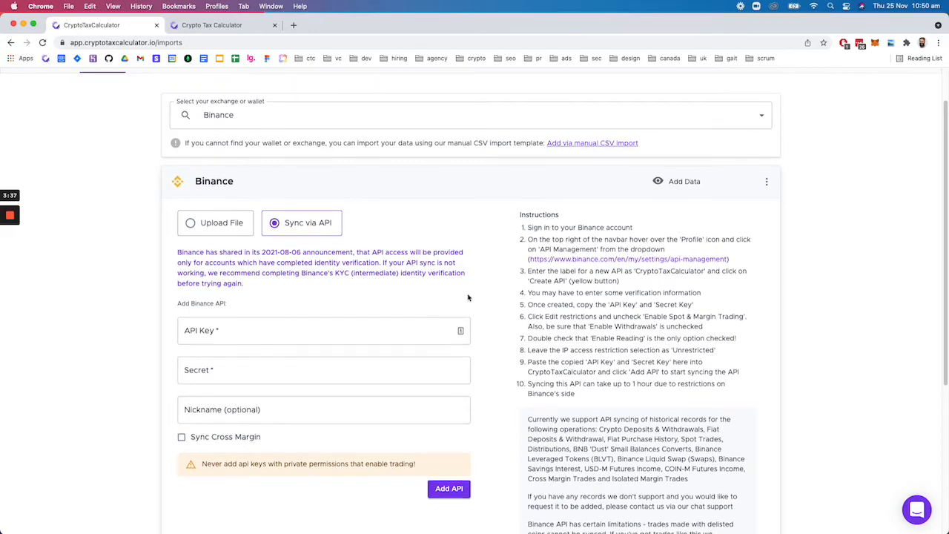
pyautogui.scroll(-3)
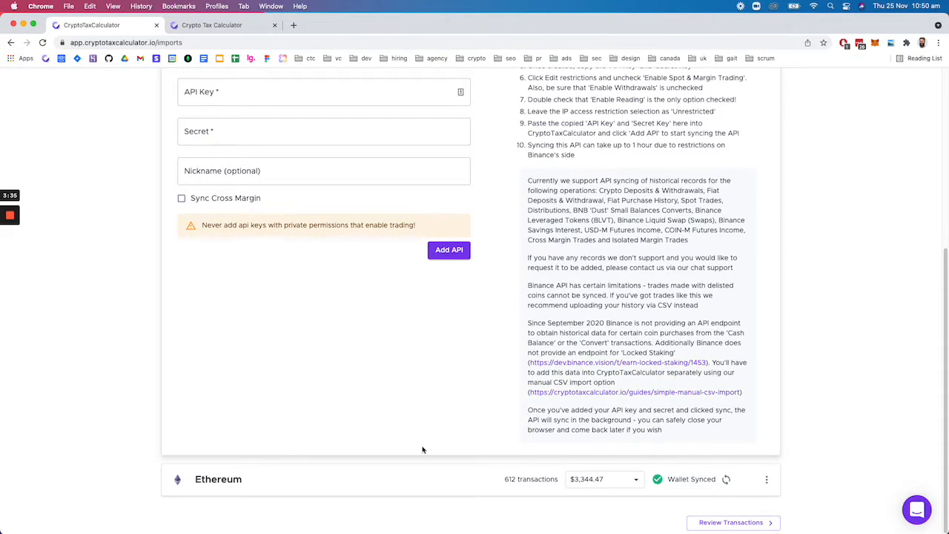
# Step: Expand the Ethereum wallet row to view its address and 43 cryptocurrency holdings
pyautogui.click(418, 477)
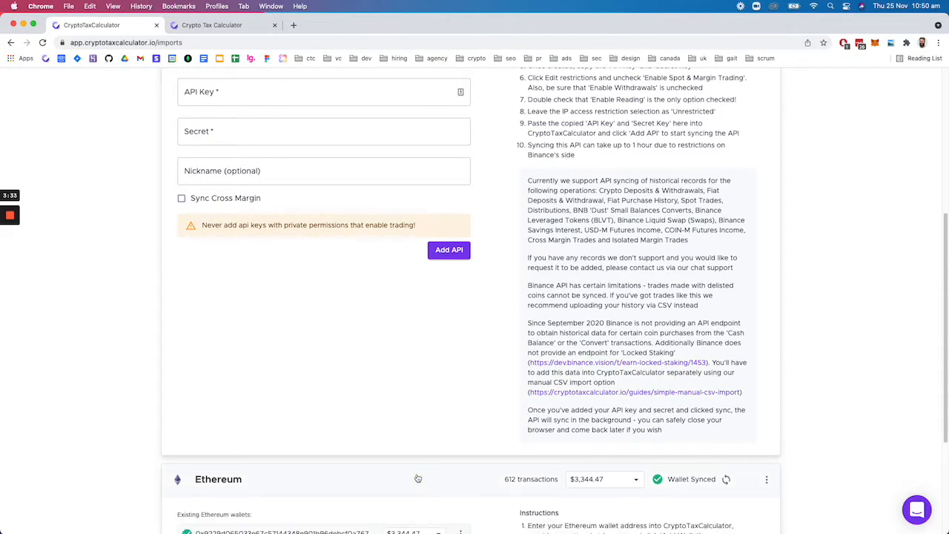
pyautogui.click(437, 353)
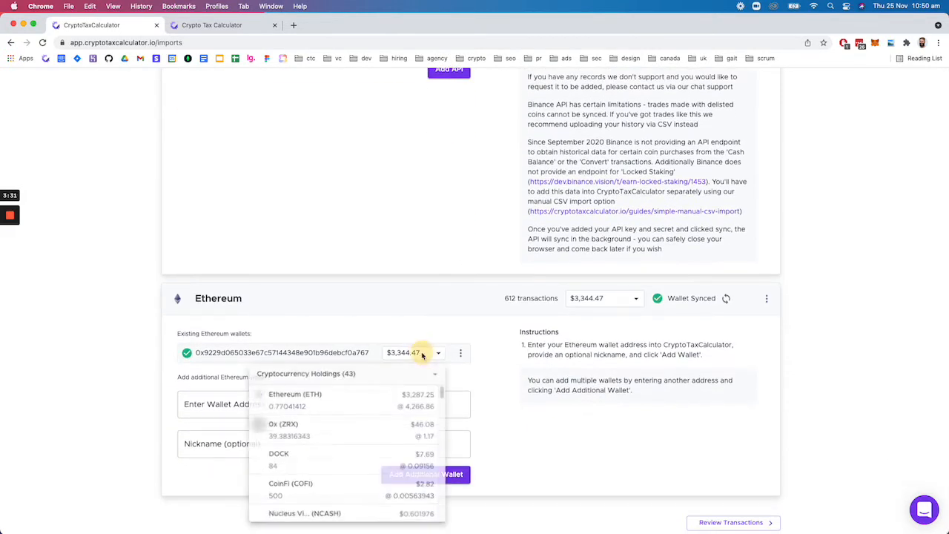
pyautogui.scroll(-3)
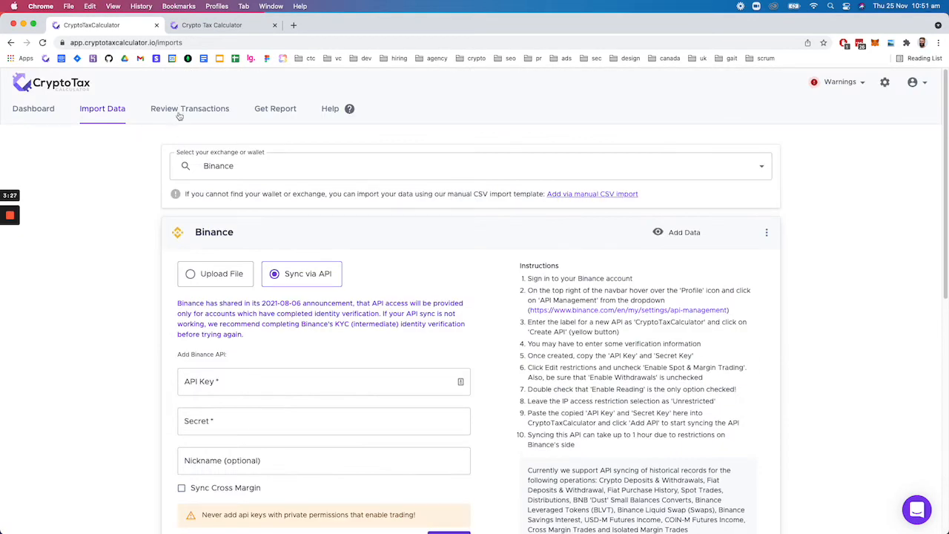
# Step: Go to Review Transactions to list the 612 imported transactions
pyautogui.click(190, 108)
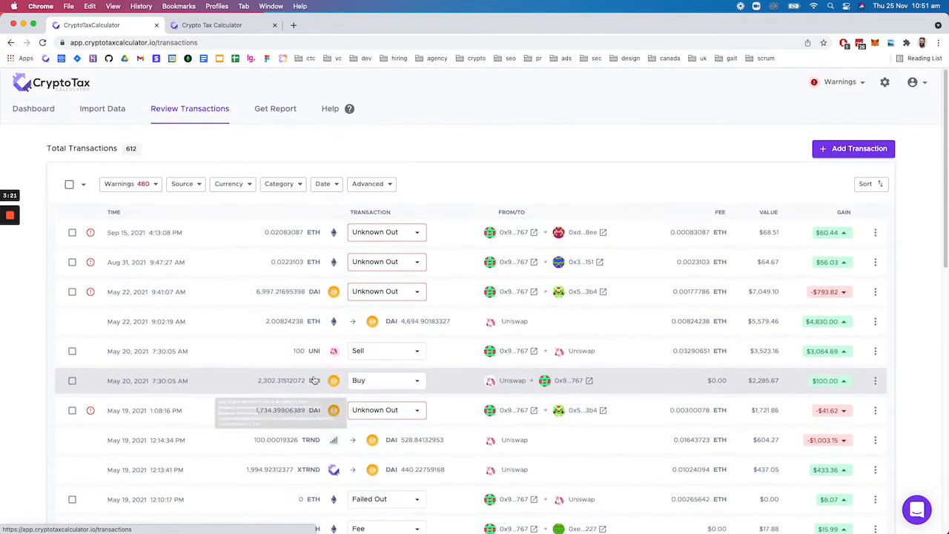
pyautogui.scroll(-3)
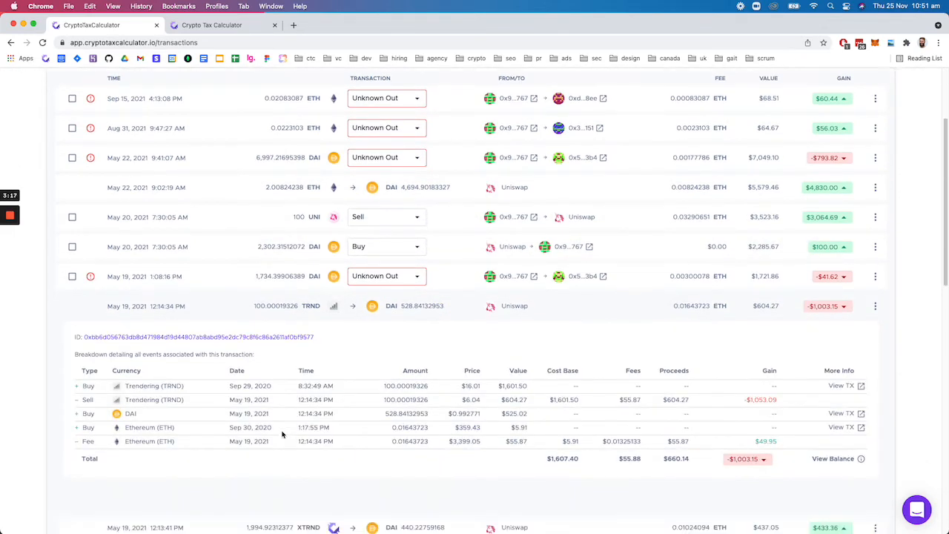
# Step: Scroll through the May 19 TRND-for-DAI trade's cost base, fees and $1,003.15 loss breakdown
pyautogui.scroll(-3)
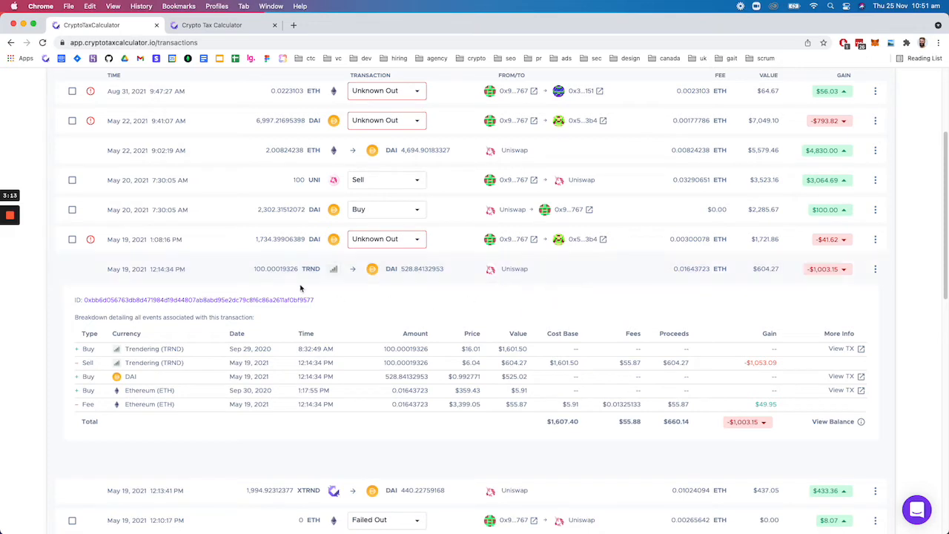
pyautogui.moveTo(373, 269)
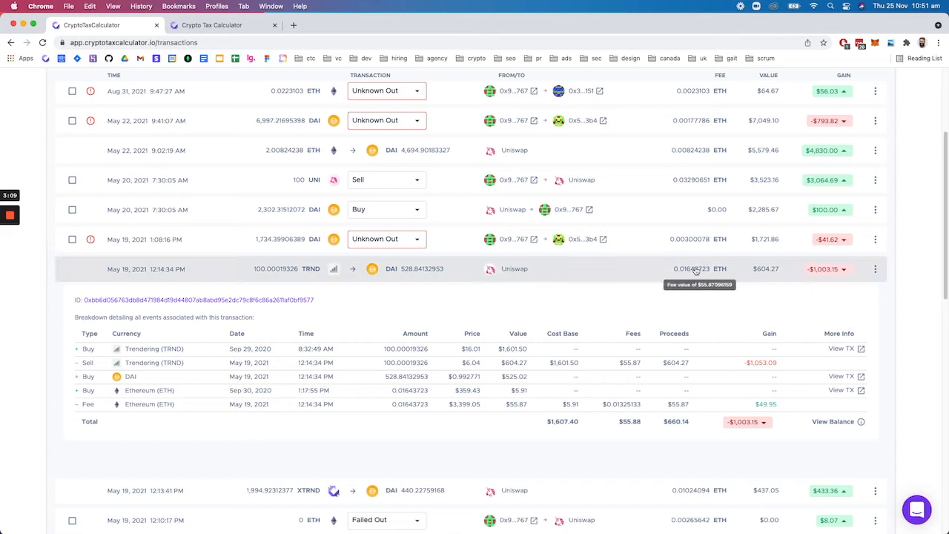
pyautogui.moveTo(495, 304)
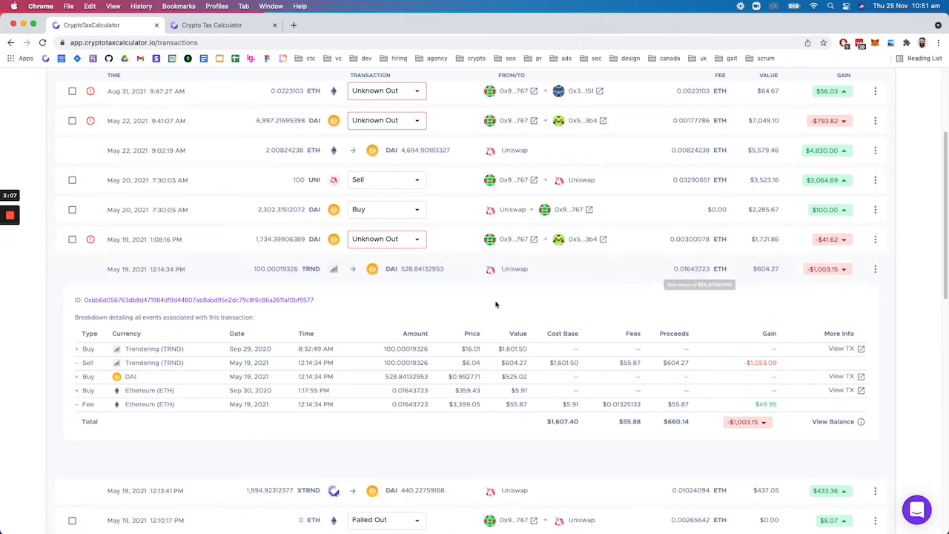
pyautogui.moveTo(299, 269)
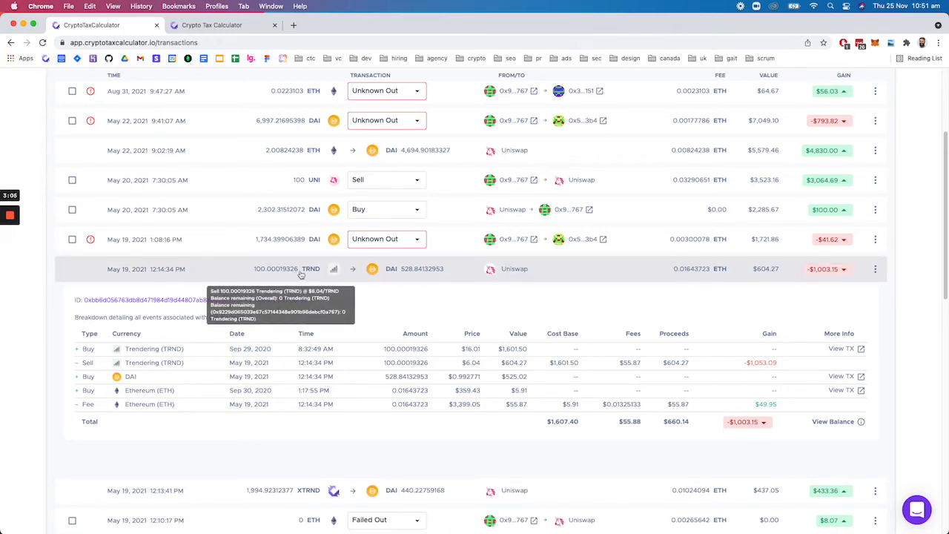
pyautogui.moveTo(394, 278)
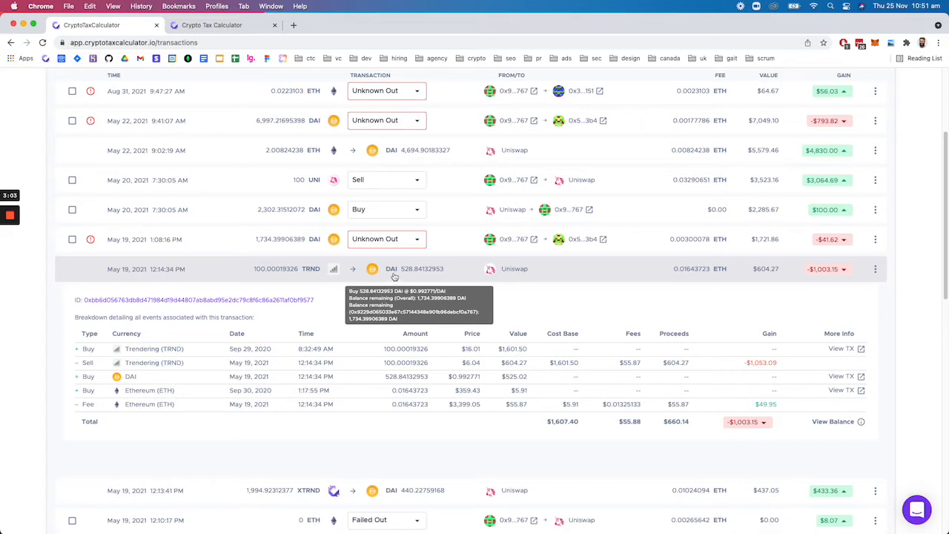
pyautogui.moveTo(694, 269)
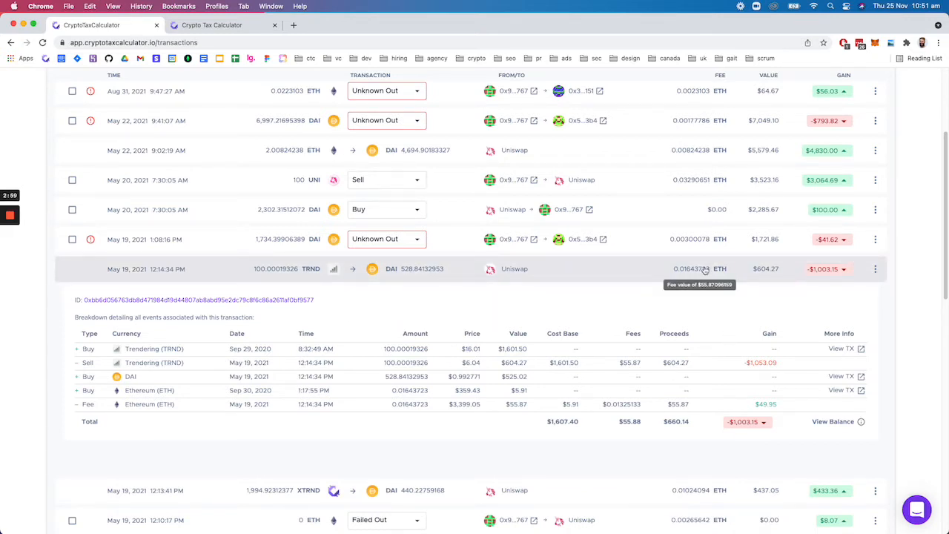
pyautogui.scroll(-3)
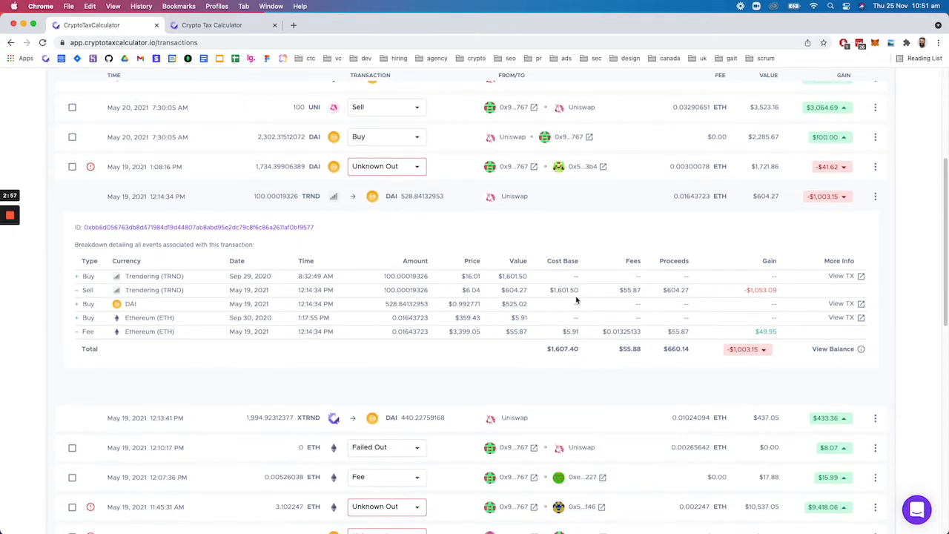
pyautogui.moveTo(771, 332)
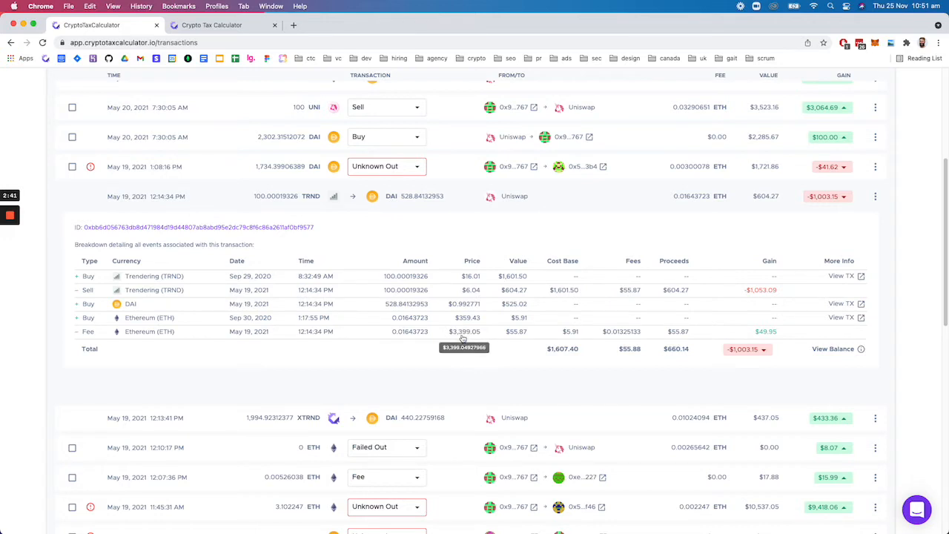
pyautogui.moveTo(629, 338)
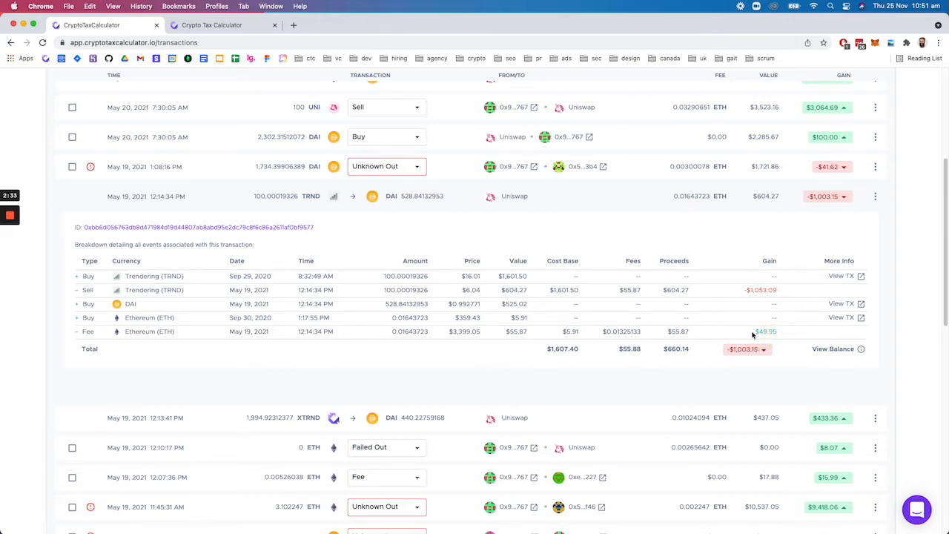
pyautogui.moveTo(754, 336)
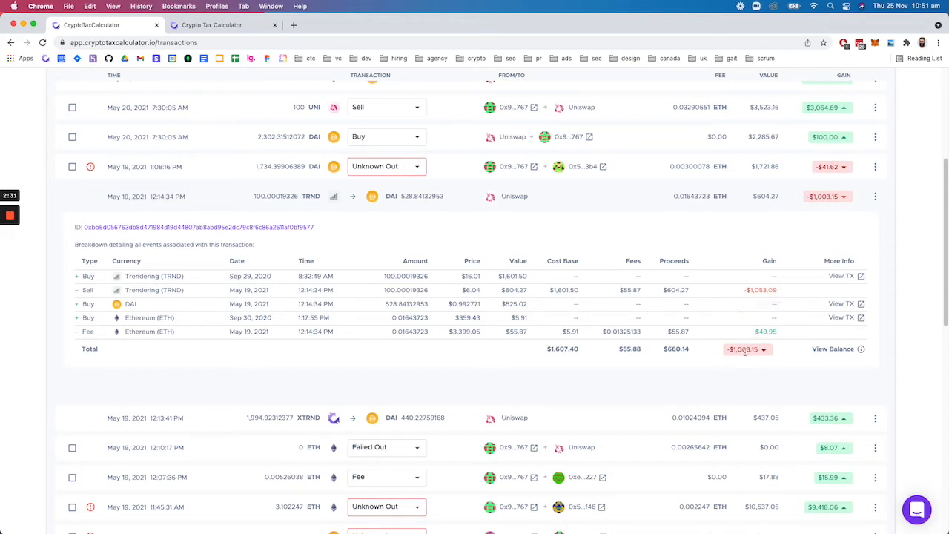
pyautogui.moveTo(384, 275)
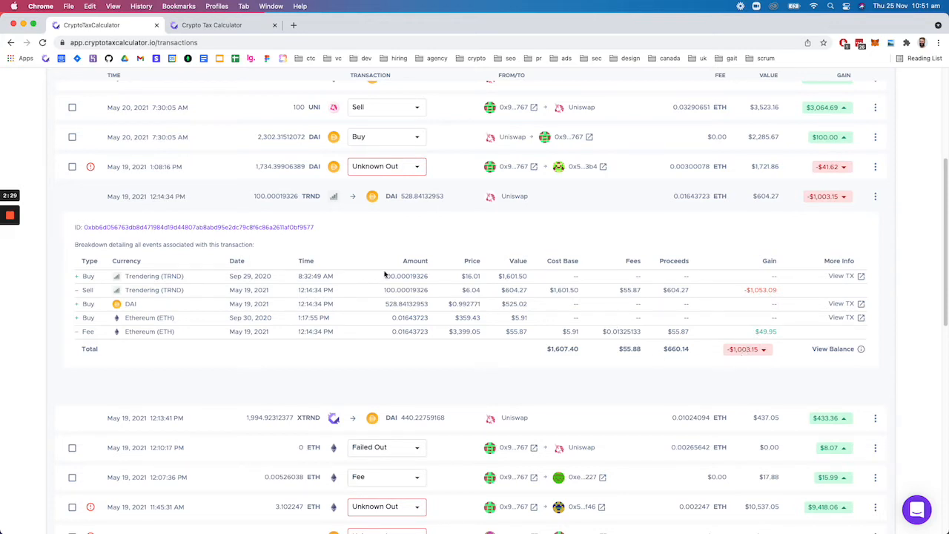
pyautogui.scroll(-3)
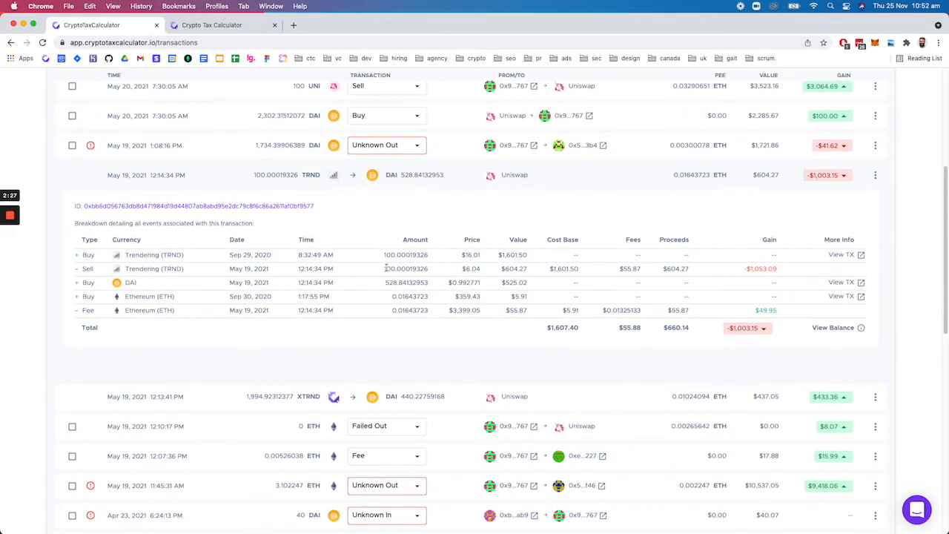
pyautogui.moveTo(408, 181)
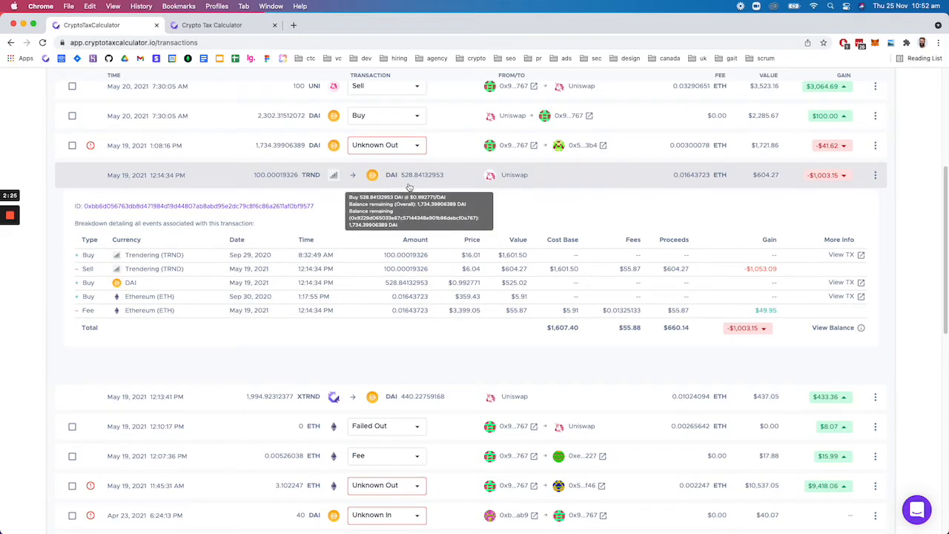
pyautogui.scroll(-3)
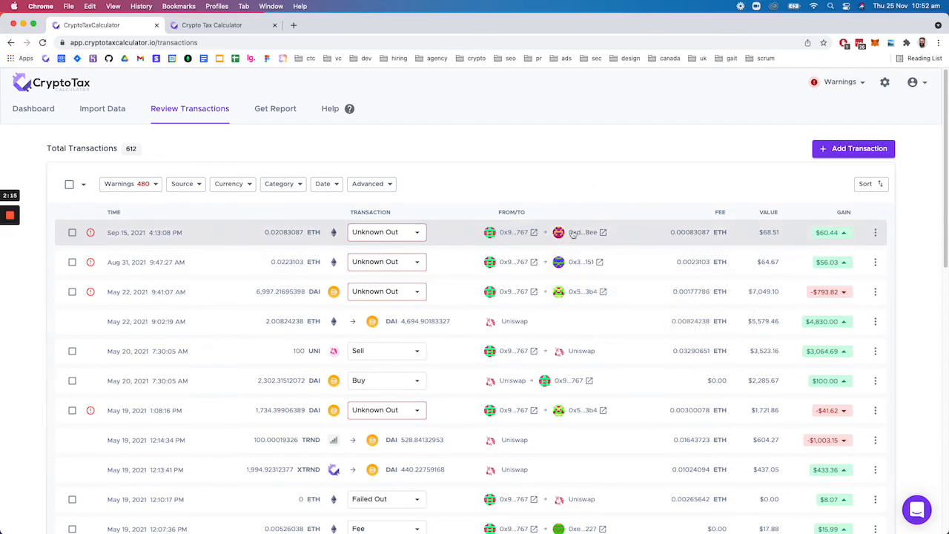
pyautogui.moveTo(498, 249)
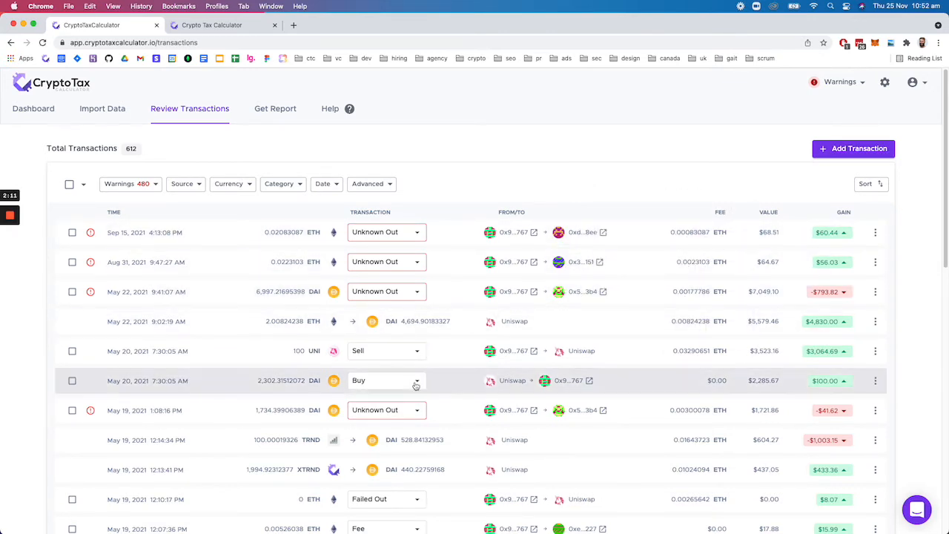
pyautogui.moveTo(433, 192)
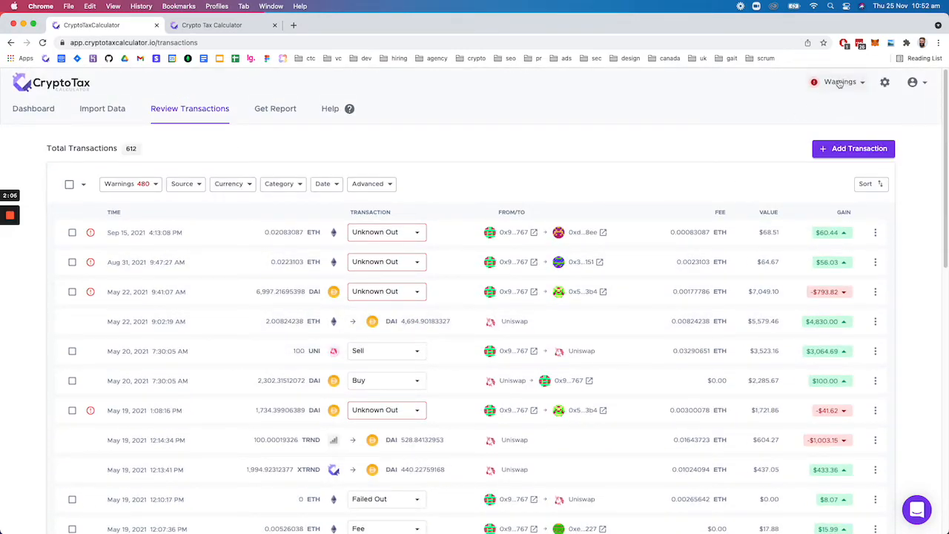
# Step: Go to Get Report, dismiss the zero cost basis review warning and scroll the gains summary
pyautogui.click(276, 108)
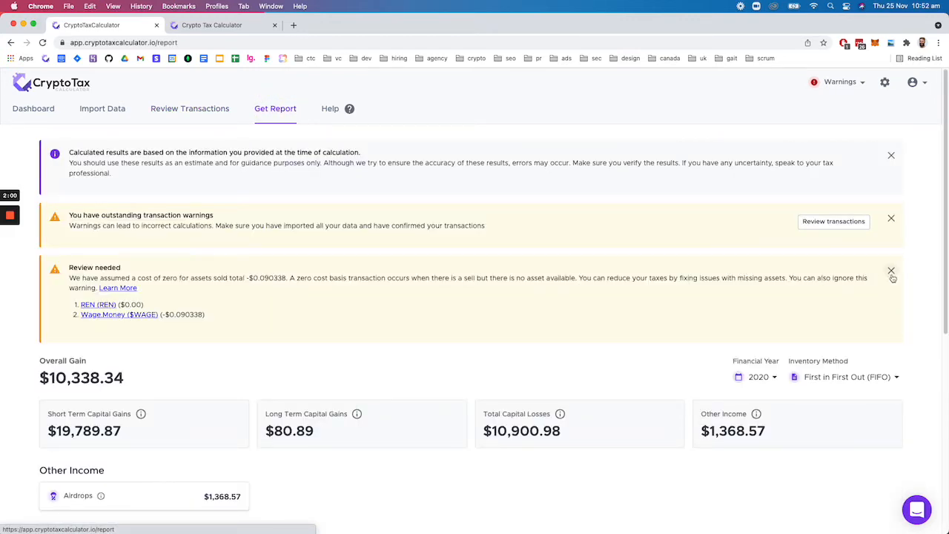
pyautogui.click(892, 270)
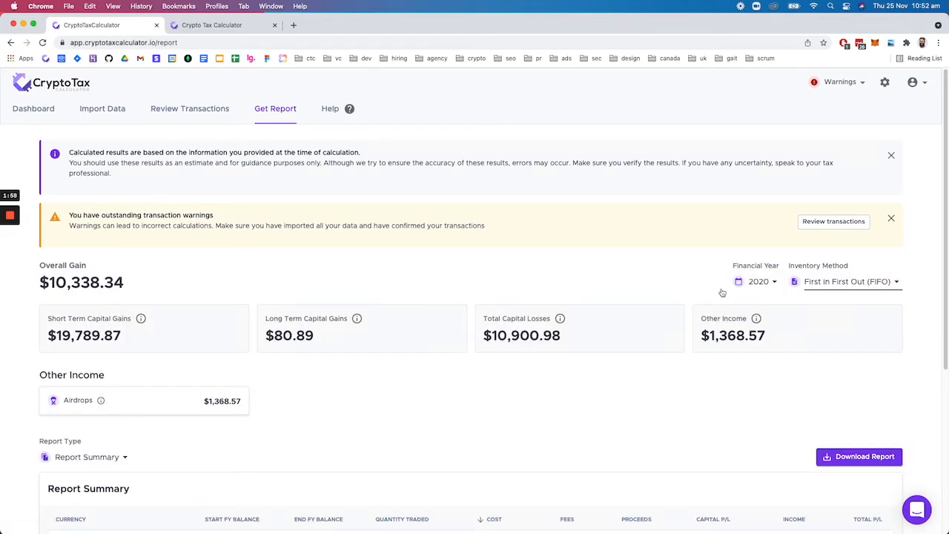
pyautogui.scroll(-3)
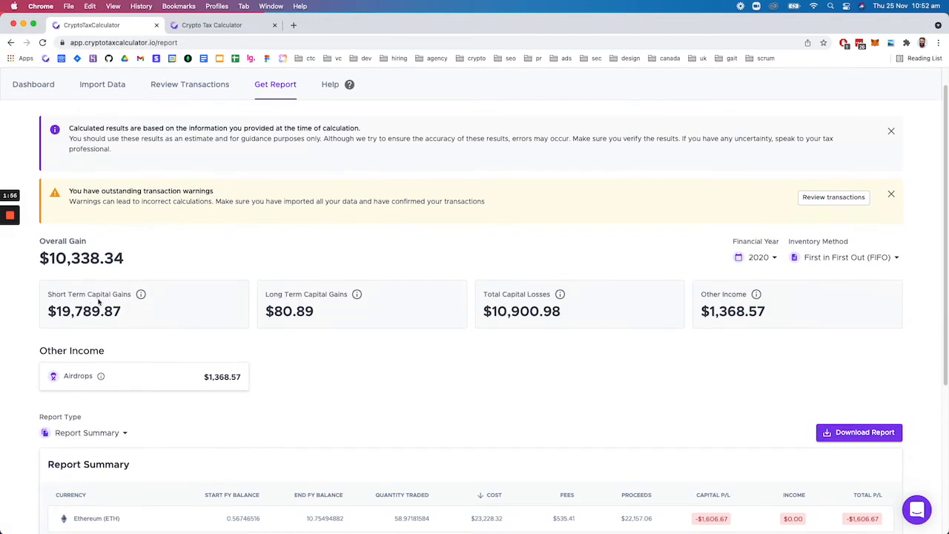
pyautogui.moveTo(206, 304)
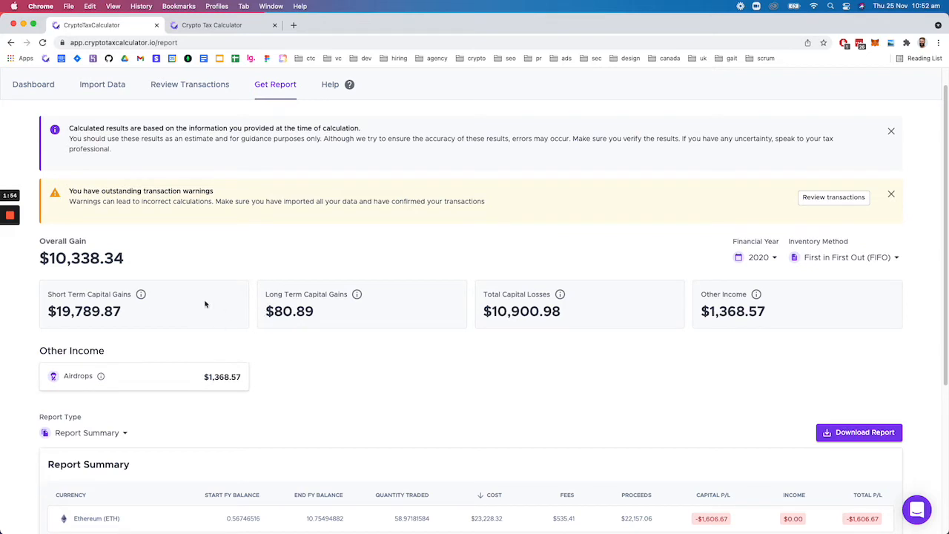
pyautogui.moveTo(353, 318)
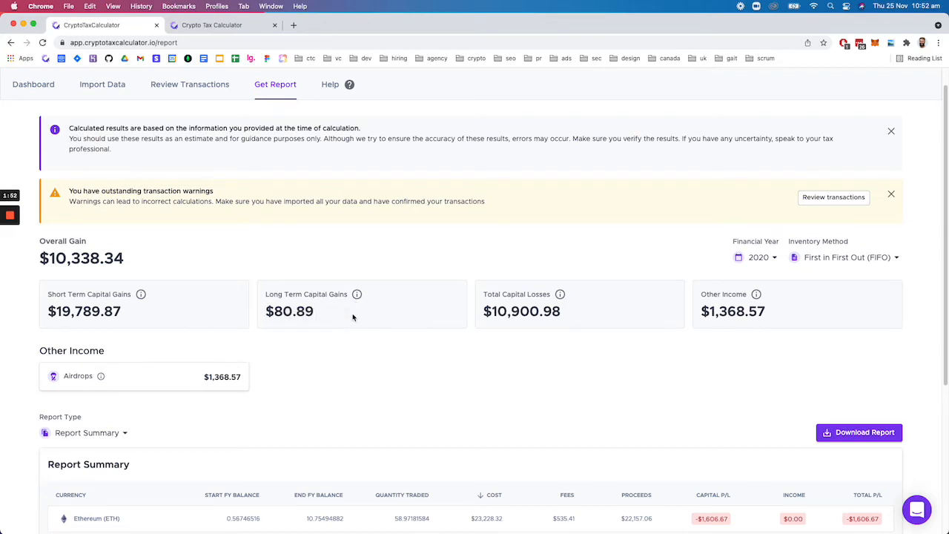
pyautogui.moveTo(356, 294)
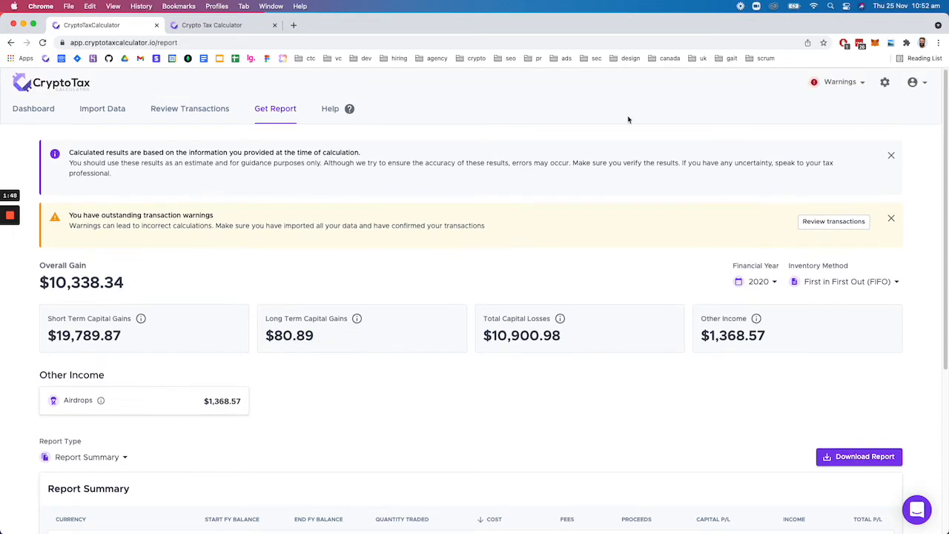
# Step: Go to Settings and scroll through report options: FIFO, 12-month long-term threshold, data management
pyautogui.click(884, 82)
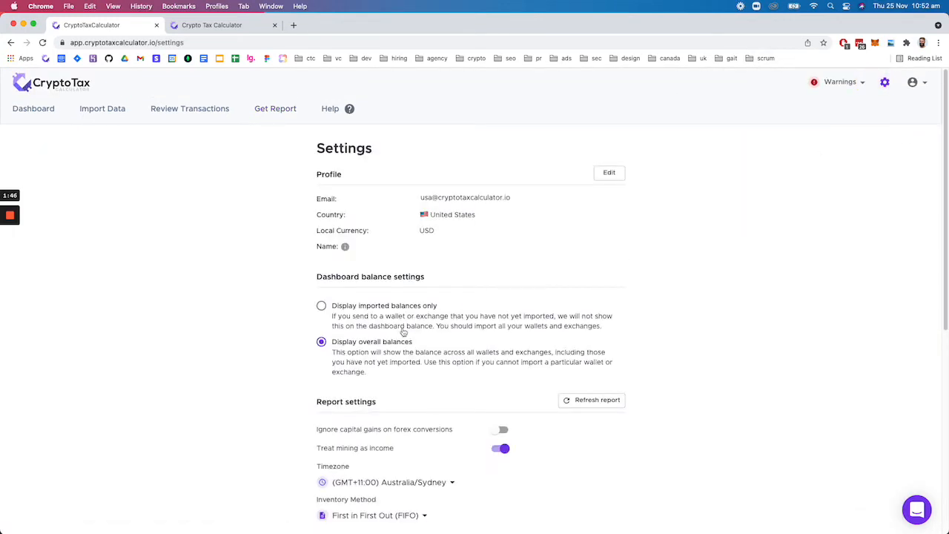
pyautogui.scroll(-3)
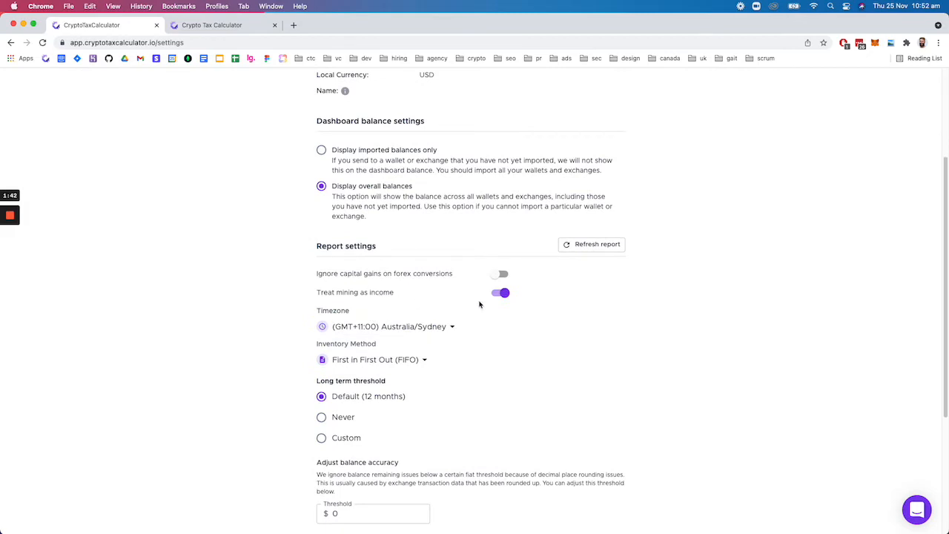
pyautogui.scroll(-3)
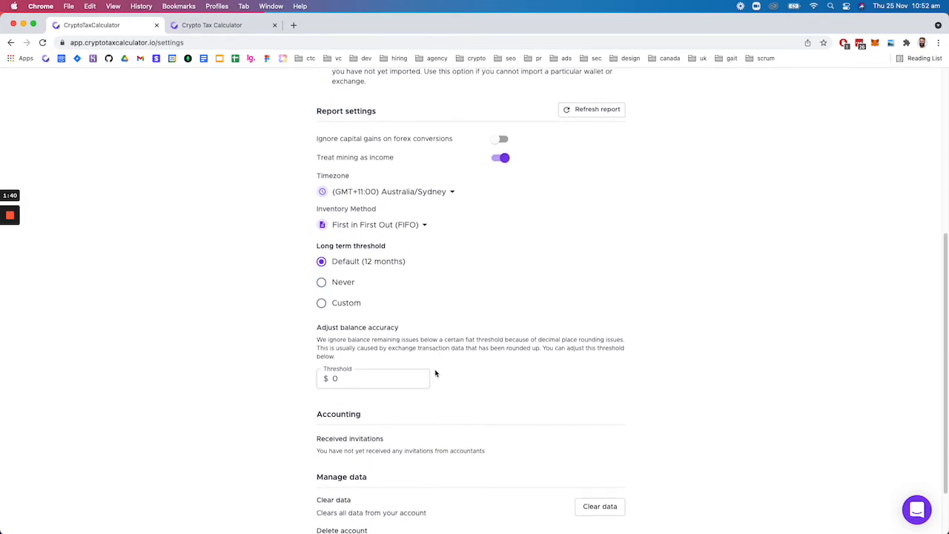
pyautogui.scroll(-3)
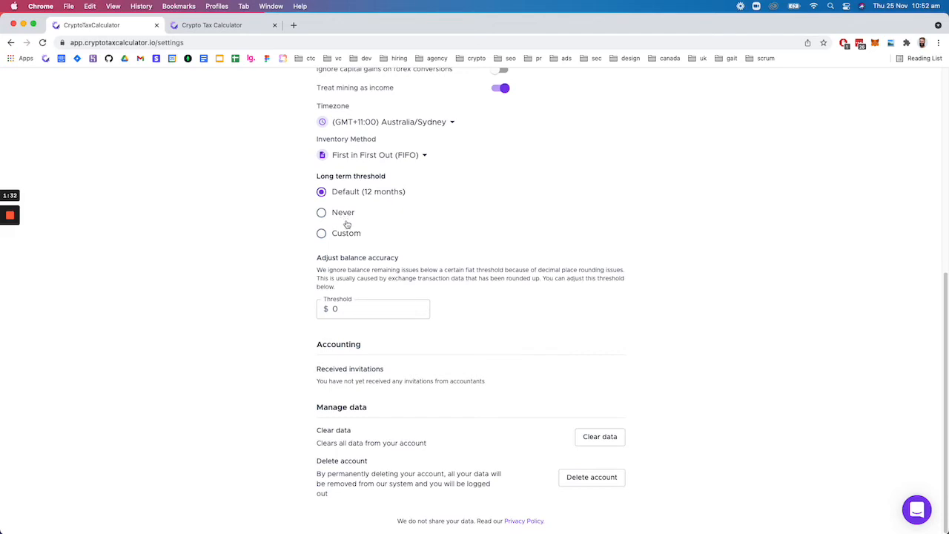
pyautogui.moveTo(339, 224)
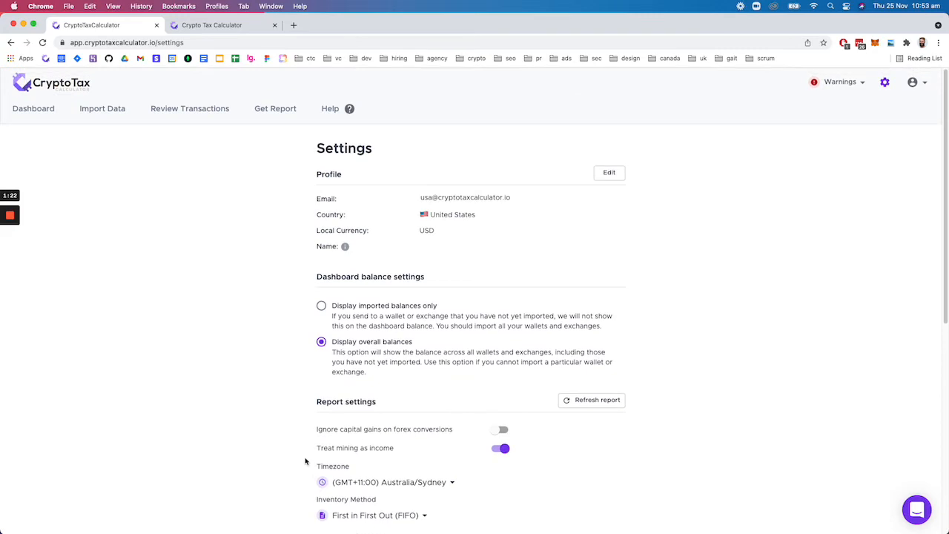
# Step: Return to the report keeping financial year 2020 and First in First Out inventory method
pyautogui.click(276, 109)
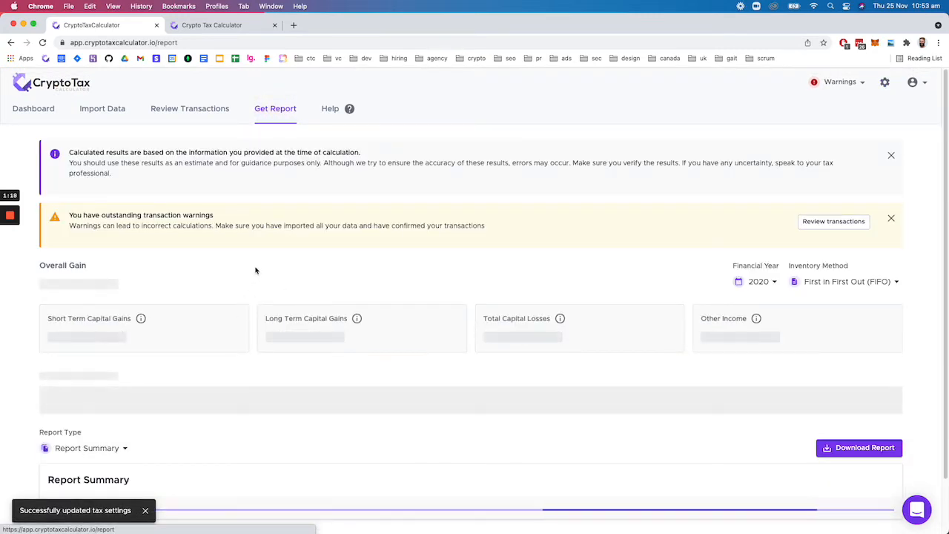
pyautogui.scroll(-3)
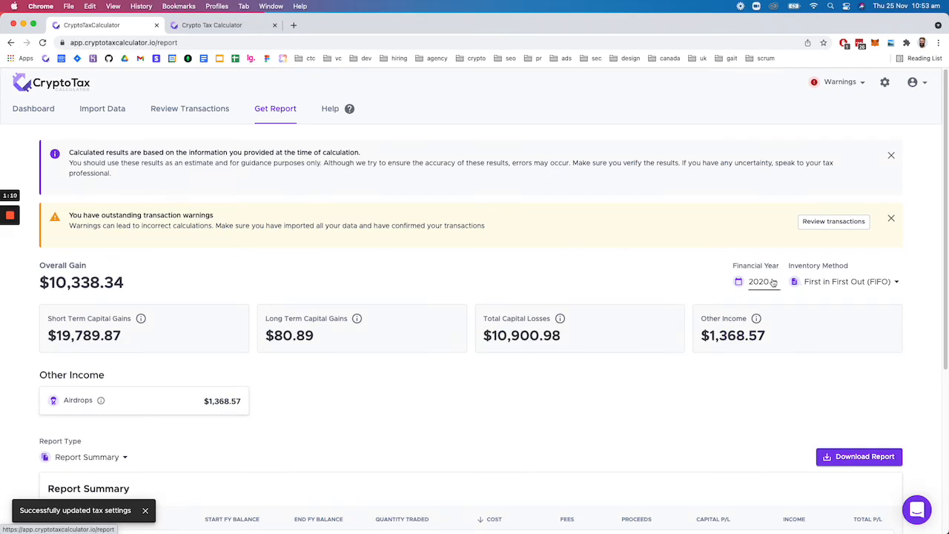
pyautogui.click(763, 282)
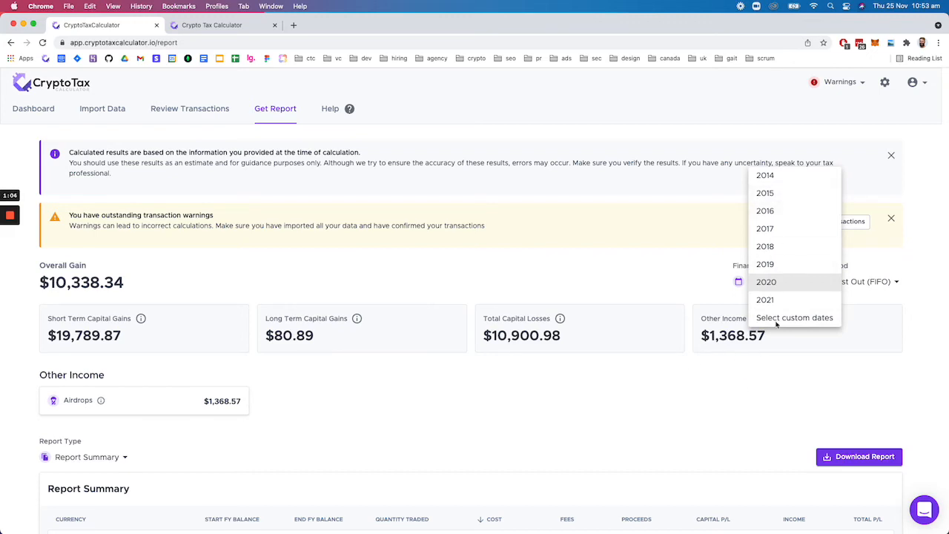
pyautogui.click(765, 282)
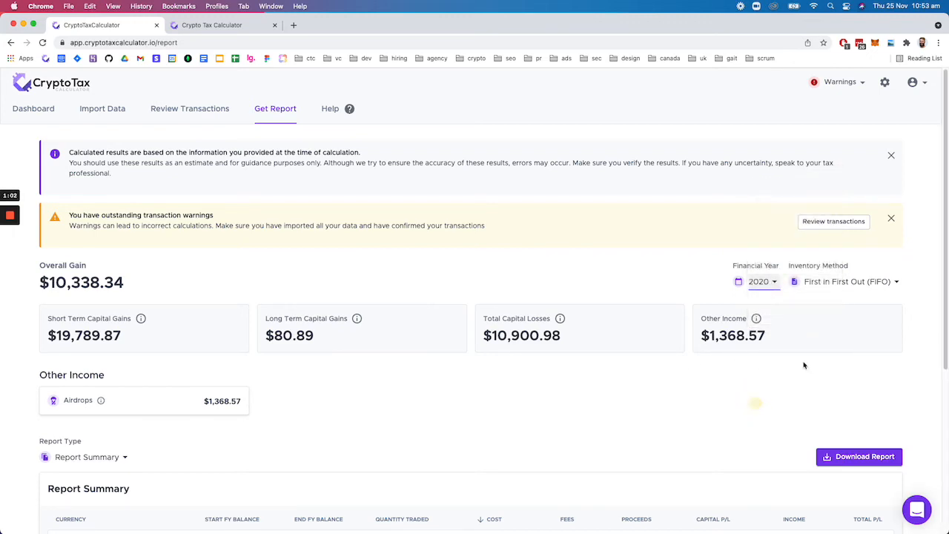
pyautogui.click(845, 282)
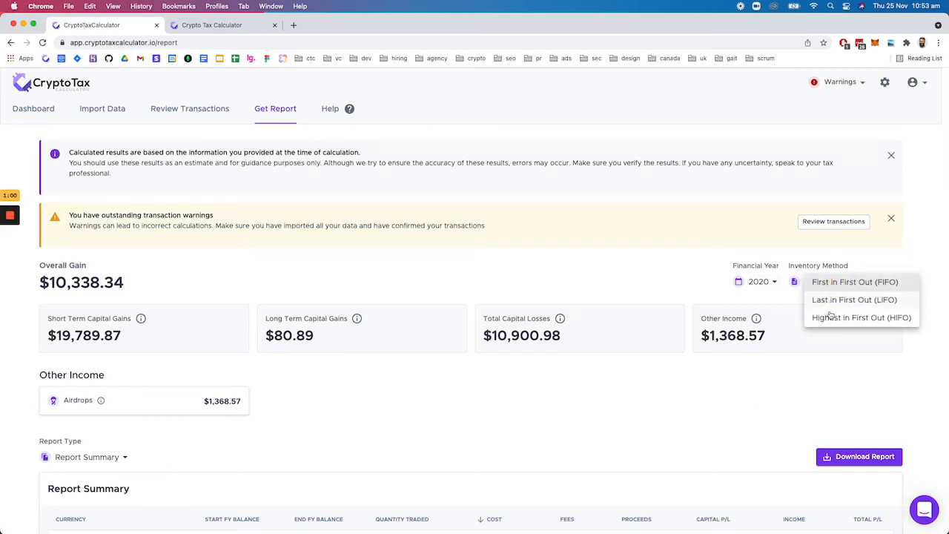
pyautogui.moveTo(687, 295)
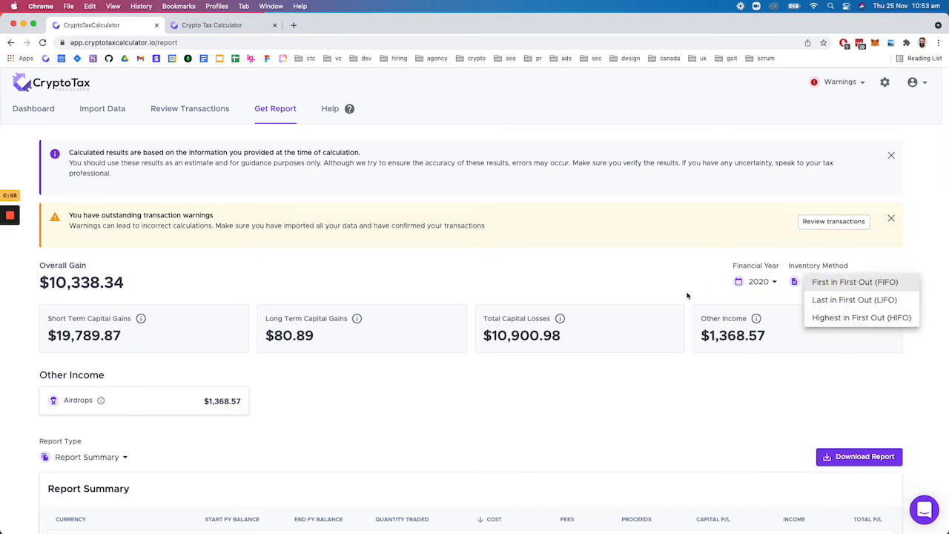
pyautogui.moveTo(810, 372)
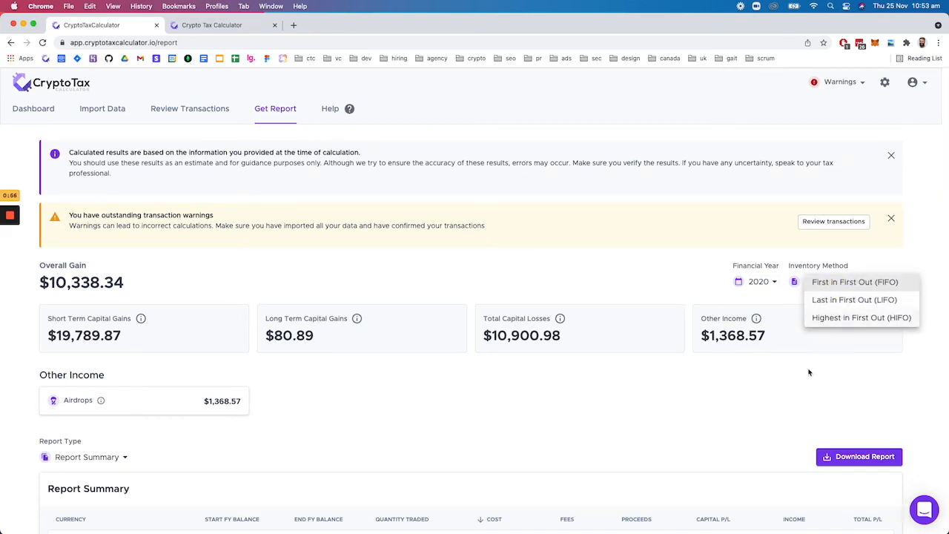
pyautogui.click(854, 282)
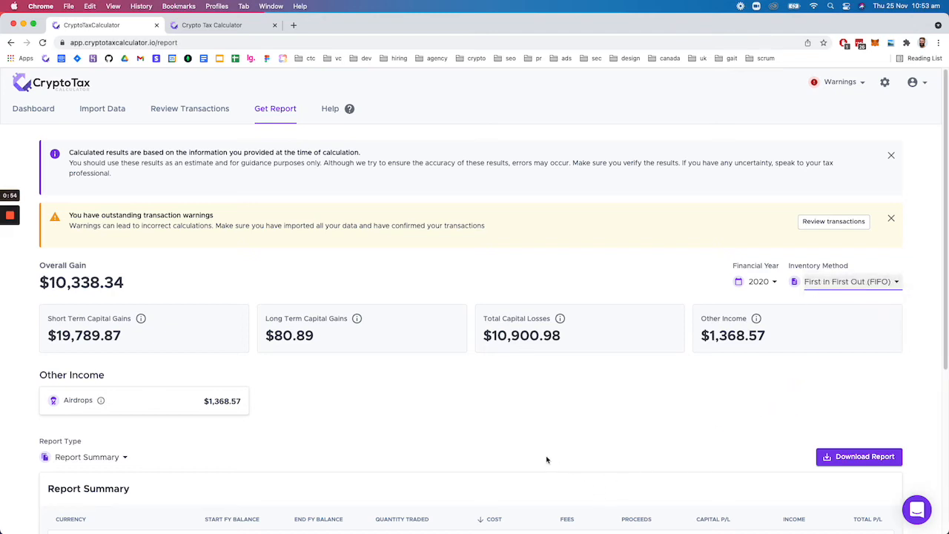
pyautogui.moveTo(505, 432)
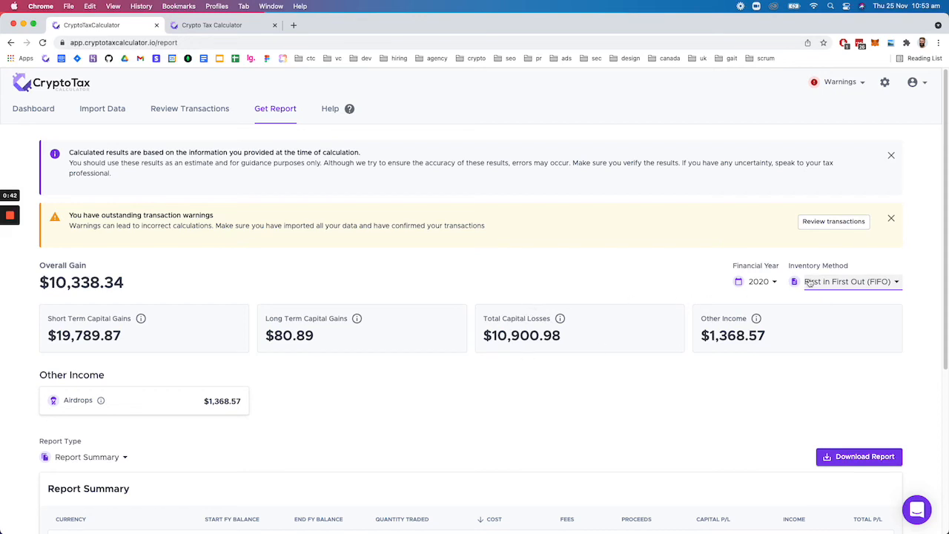
pyautogui.scroll(-3)
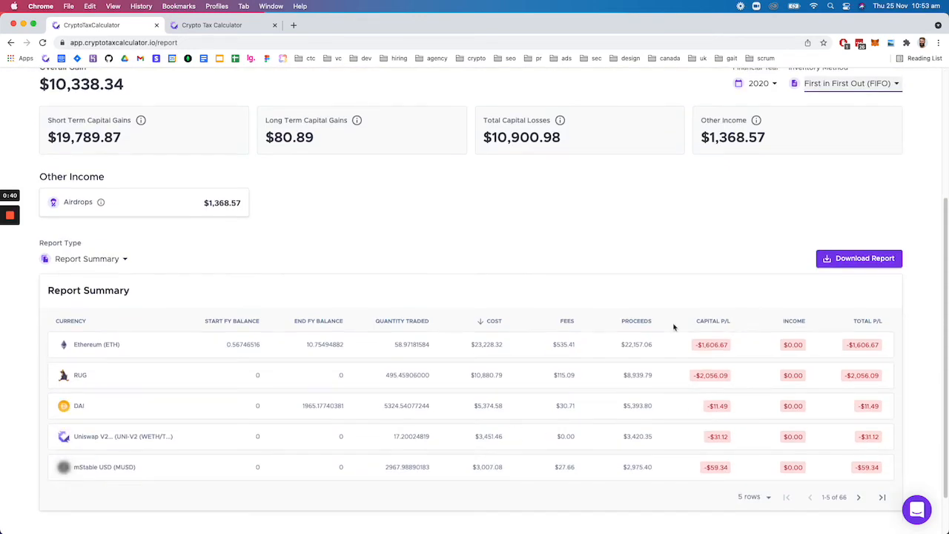
pyautogui.click(859, 258)
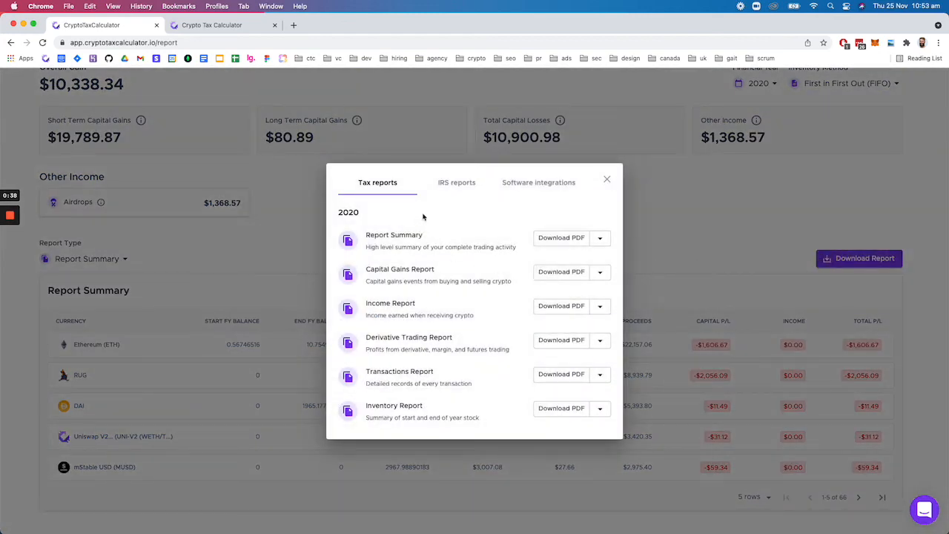
pyautogui.moveTo(457, 196)
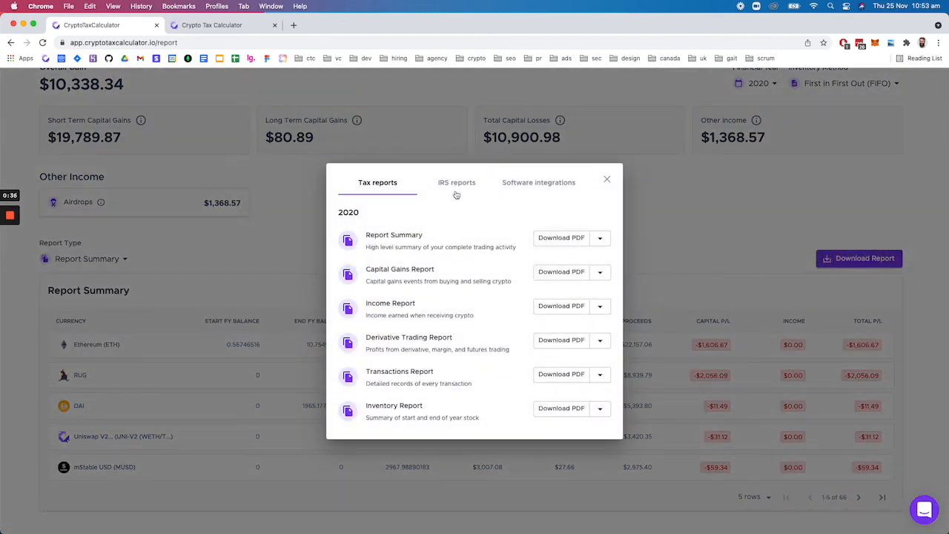
pyautogui.click(457, 183)
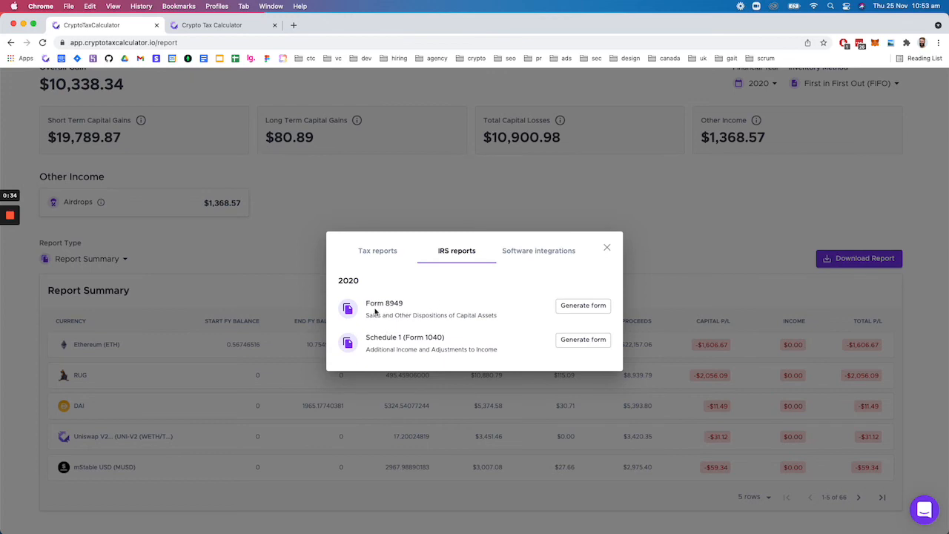
pyautogui.click(539, 251)
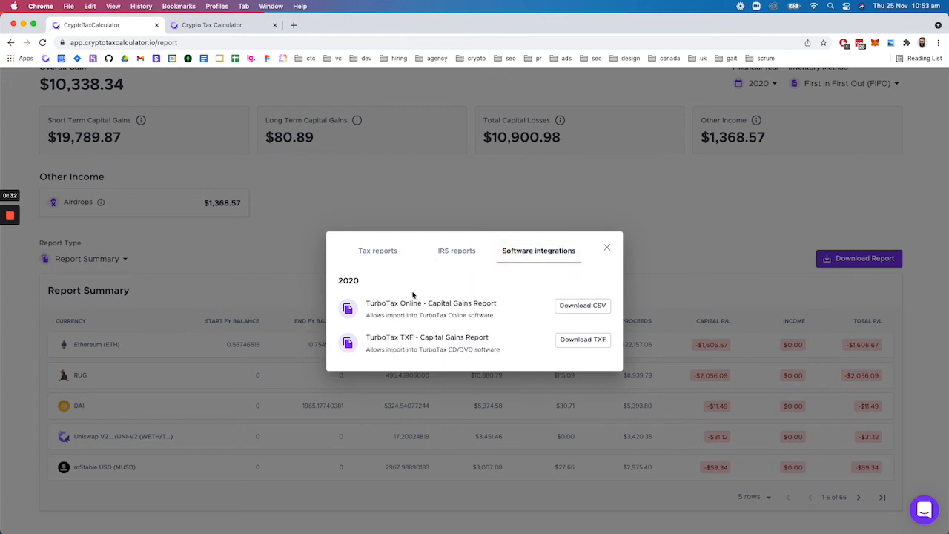
pyautogui.moveTo(594, 264)
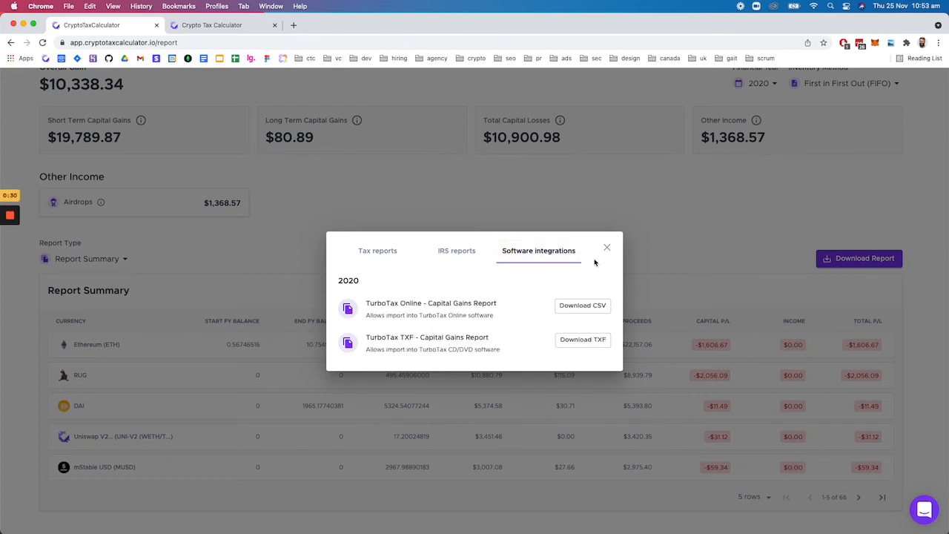
pyautogui.click(607, 246)
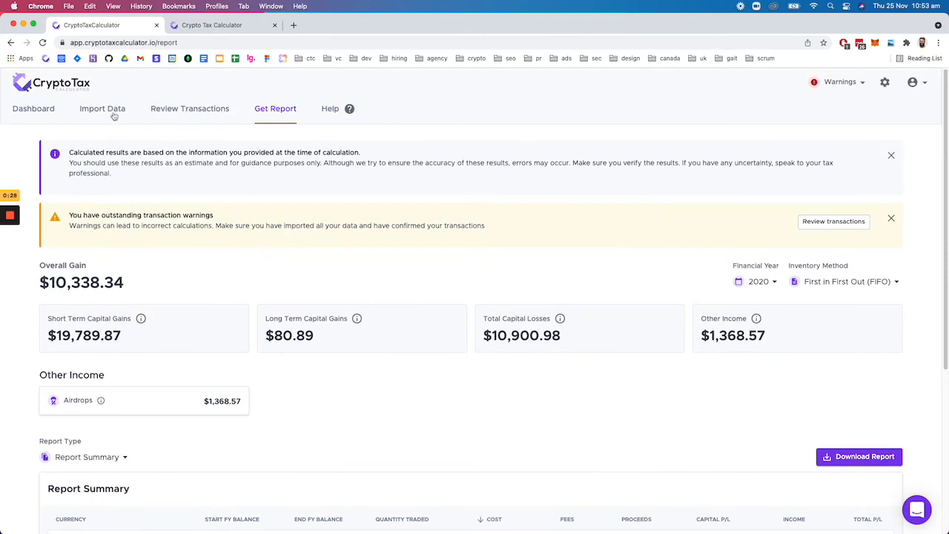
# Step: Go to the Dashboard and scroll its $3,346.03 balance, holdings and portfolio performance
pyautogui.click(101, 108)
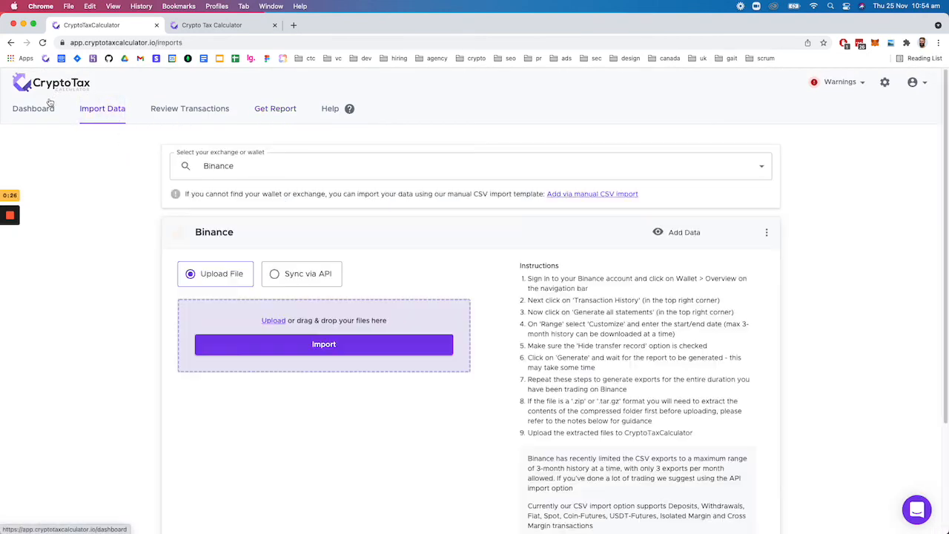
pyautogui.click(33, 108)
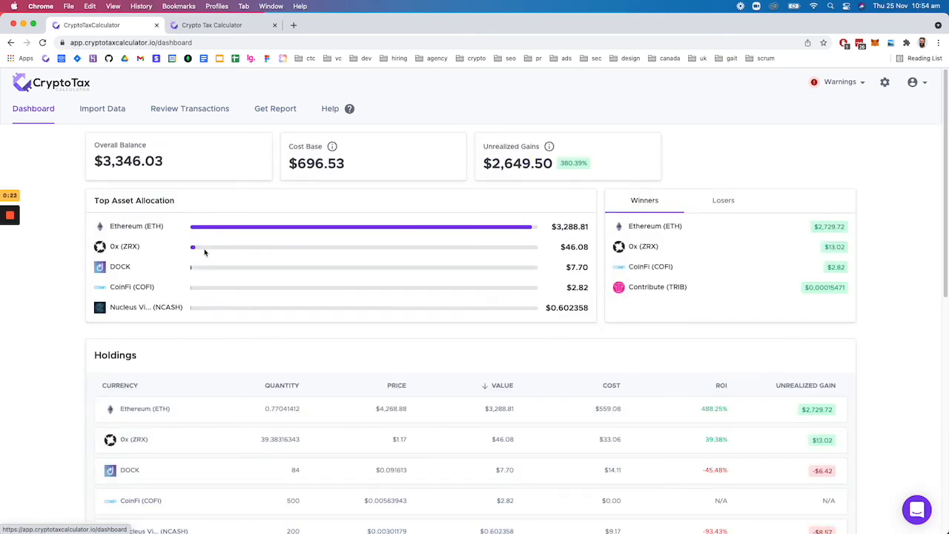
pyautogui.scroll(-3)
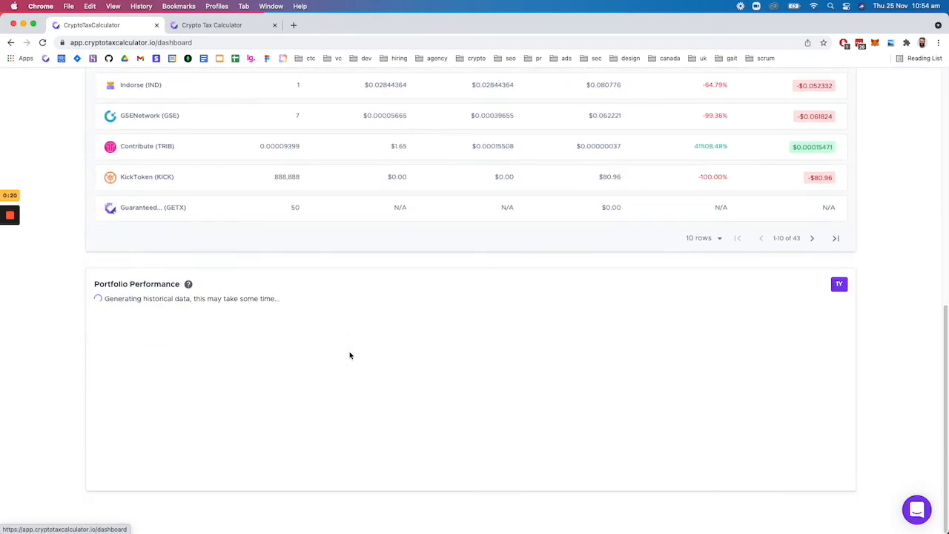
pyautogui.scroll(3)
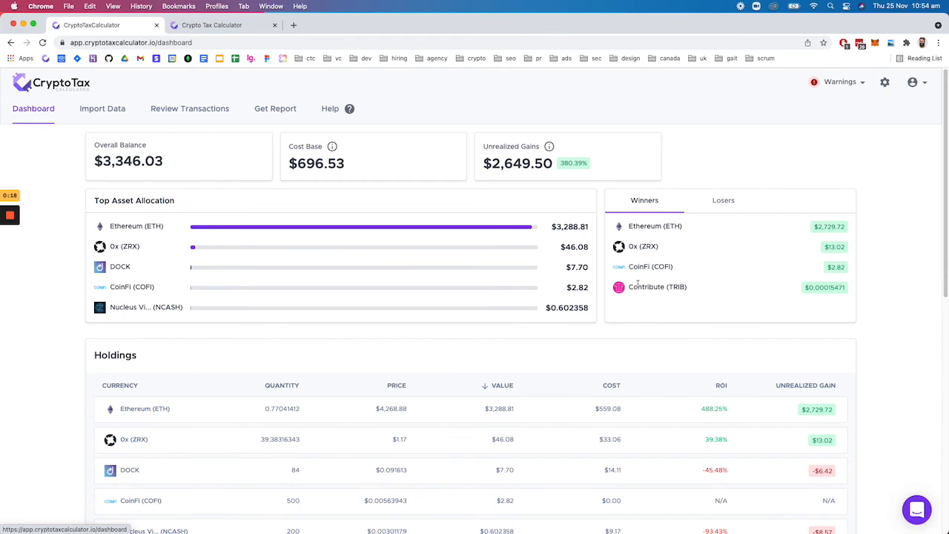
pyautogui.scroll(-3)
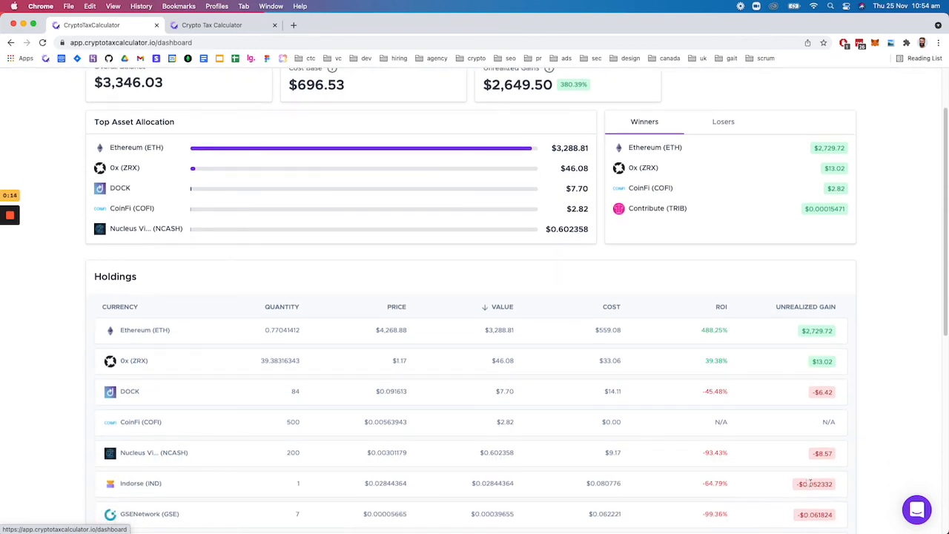
pyautogui.scroll(3)
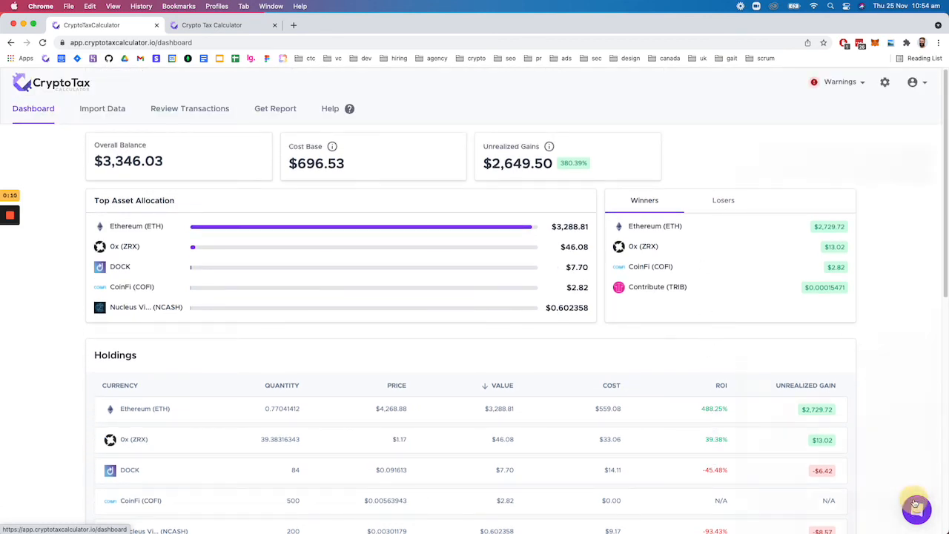
# Step: Bring up the support chat panel from the bottom-right bubble
pyautogui.click(917, 507)
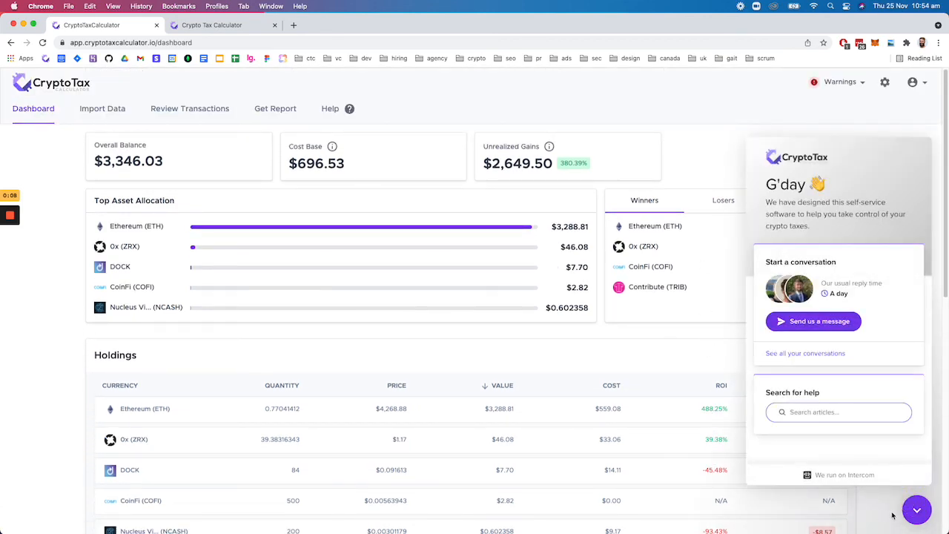